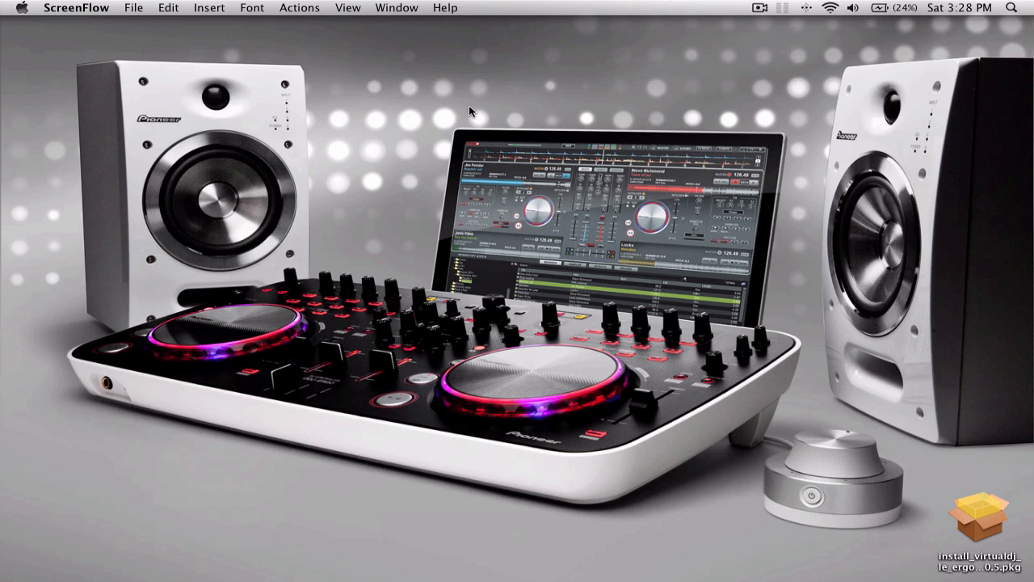
mouse_move(638, 550)
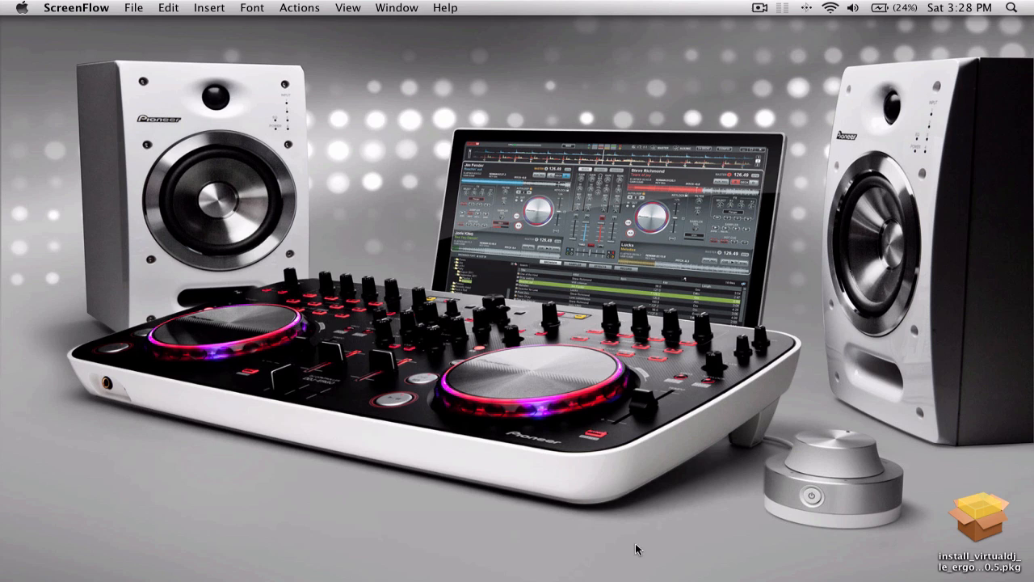
mouse_move(538, 368)
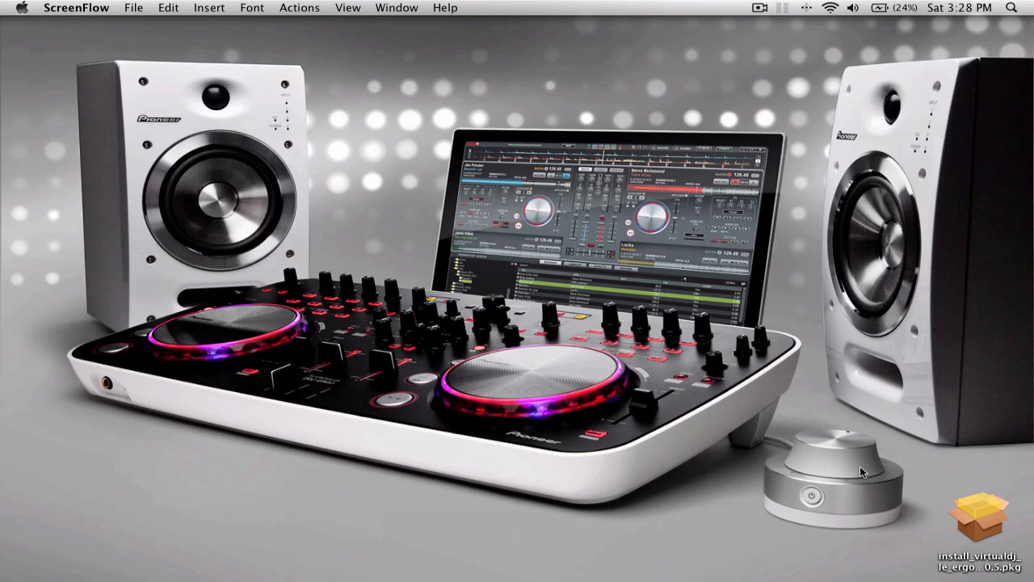
mouse_move(1014, 170)
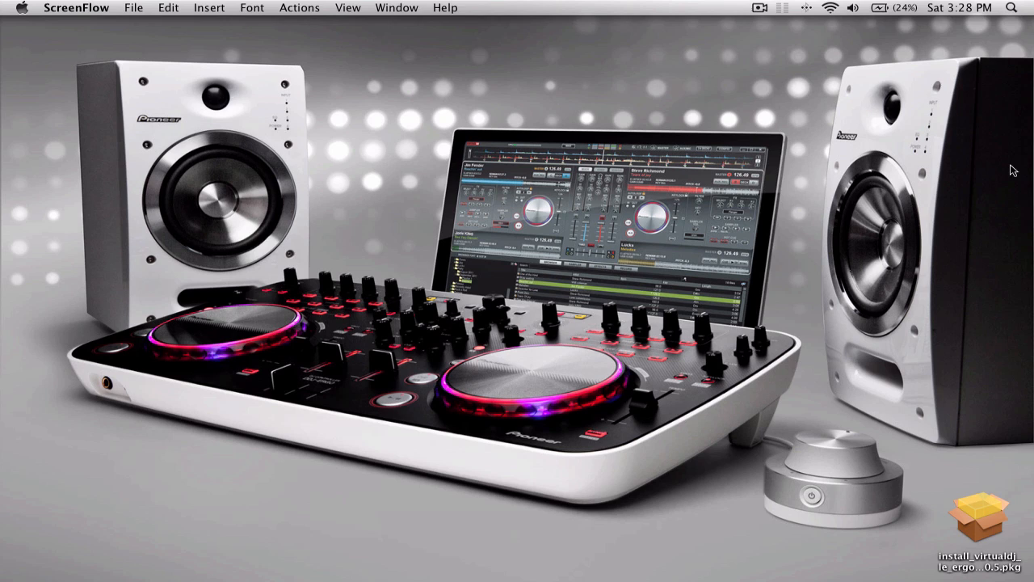
mouse_move(888, 440)
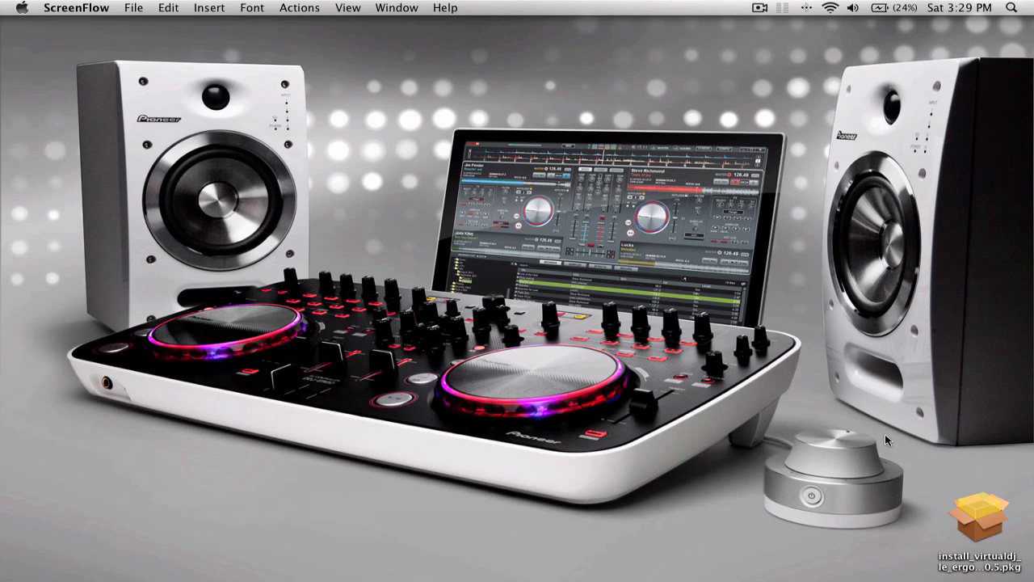
mouse_move(841, 496)
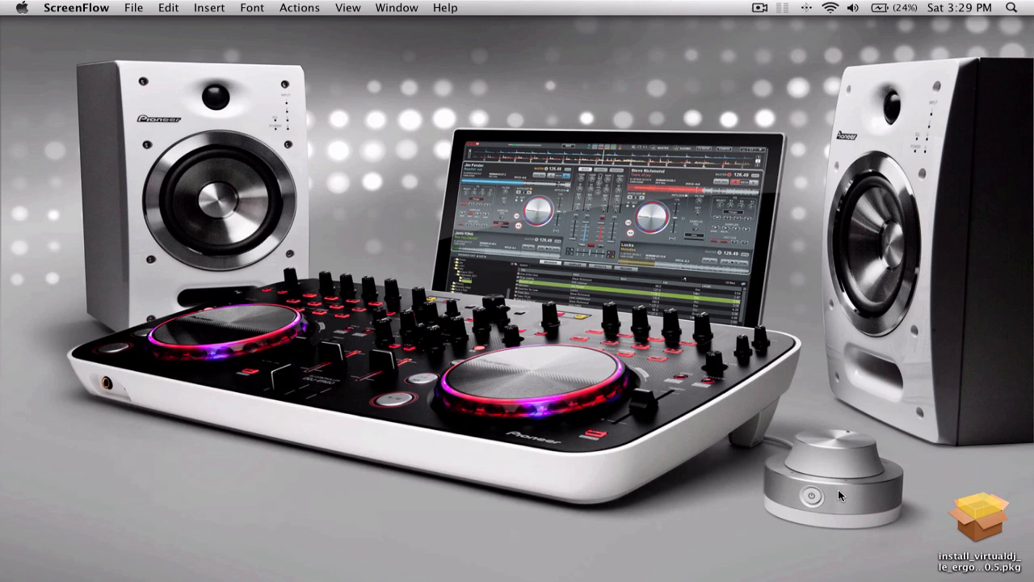
mouse_move(639, 431)
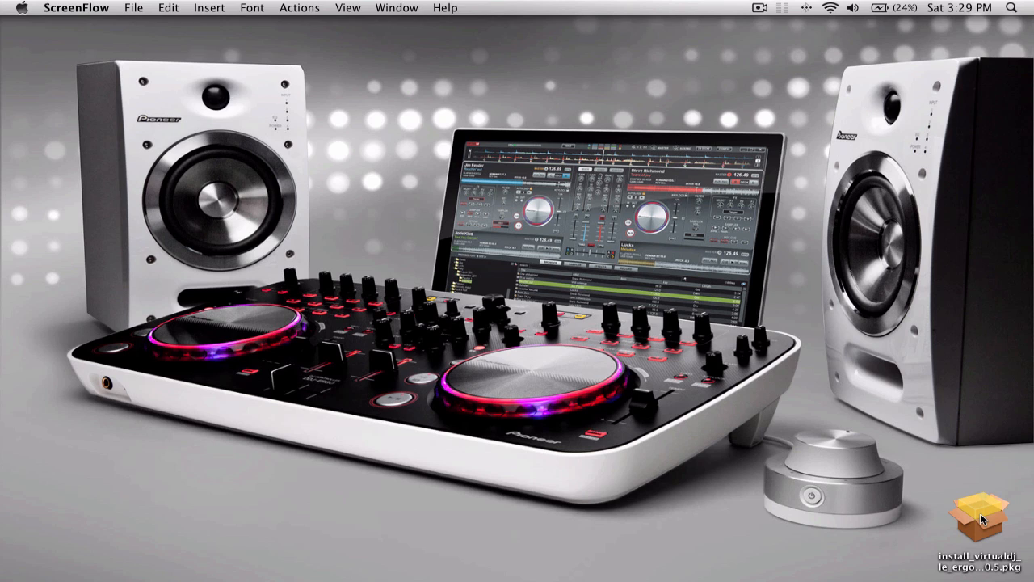
Run the VirtualDJ LE (DDJ-ERGO) package through licence, Macintosh HD destination, password authorisation and close on success
left_click(980, 517)
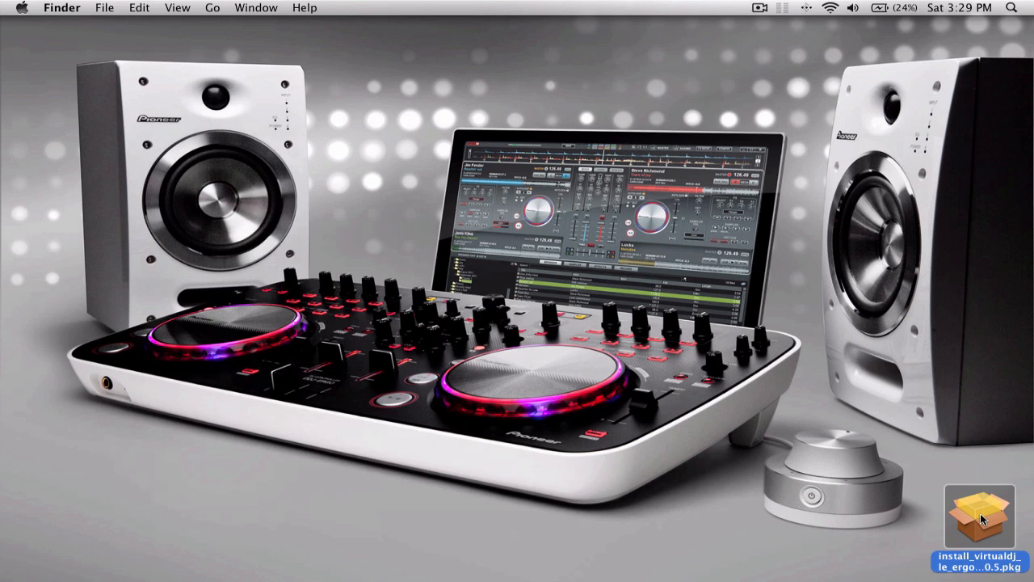
double_click(979, 517)
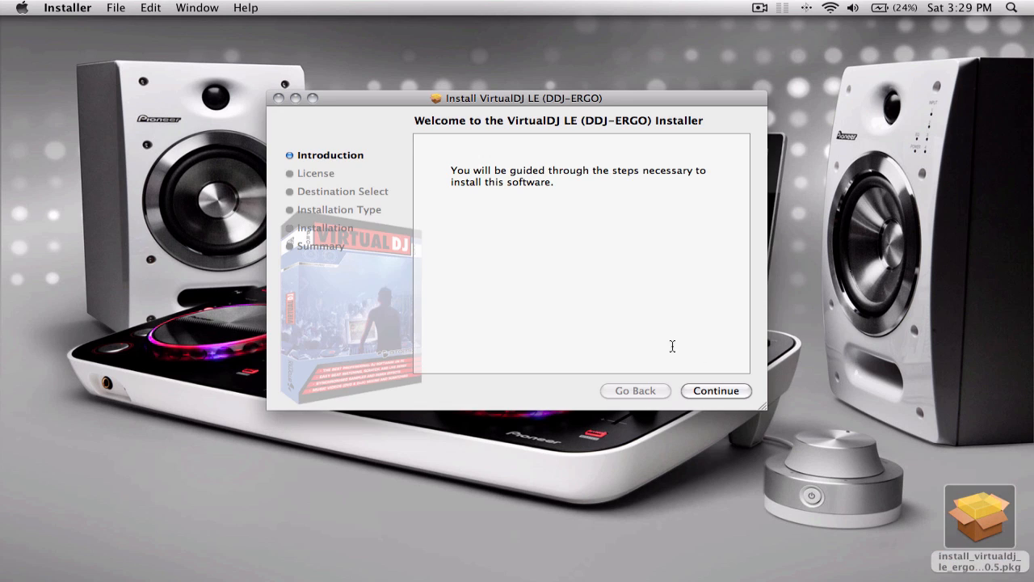
left_click(715, 391)
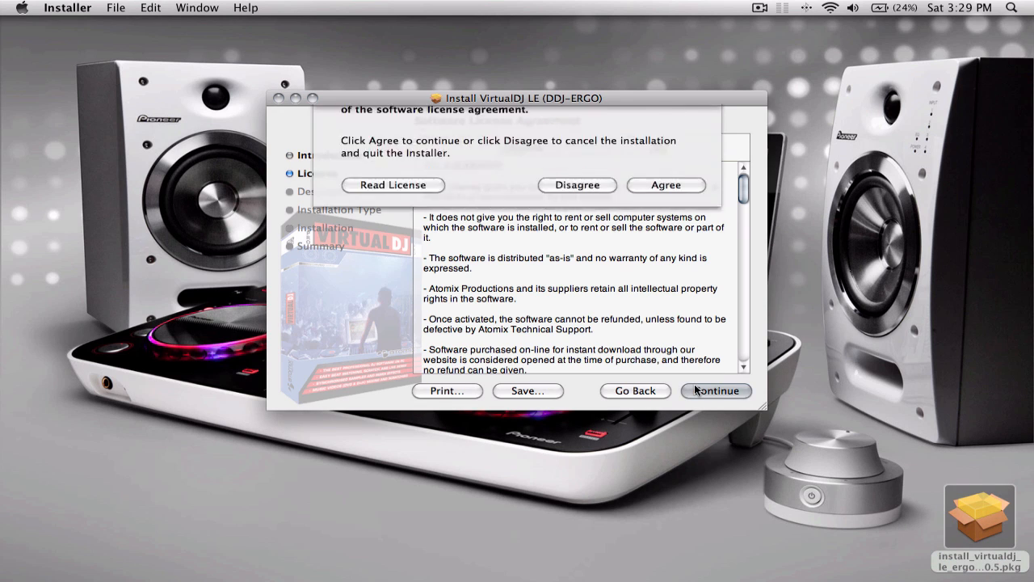
left_click(666, 185)
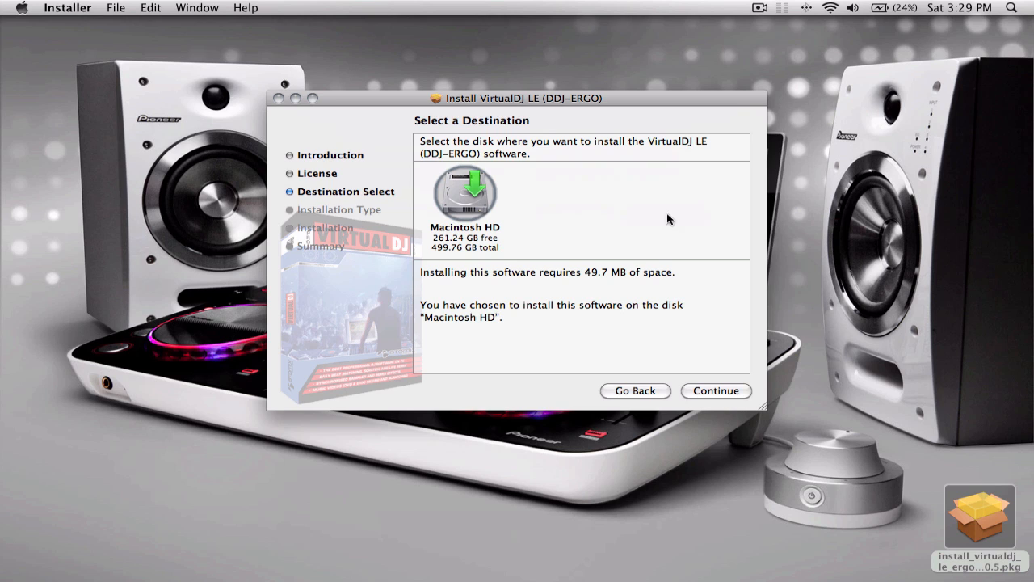
left_click(716, 390)
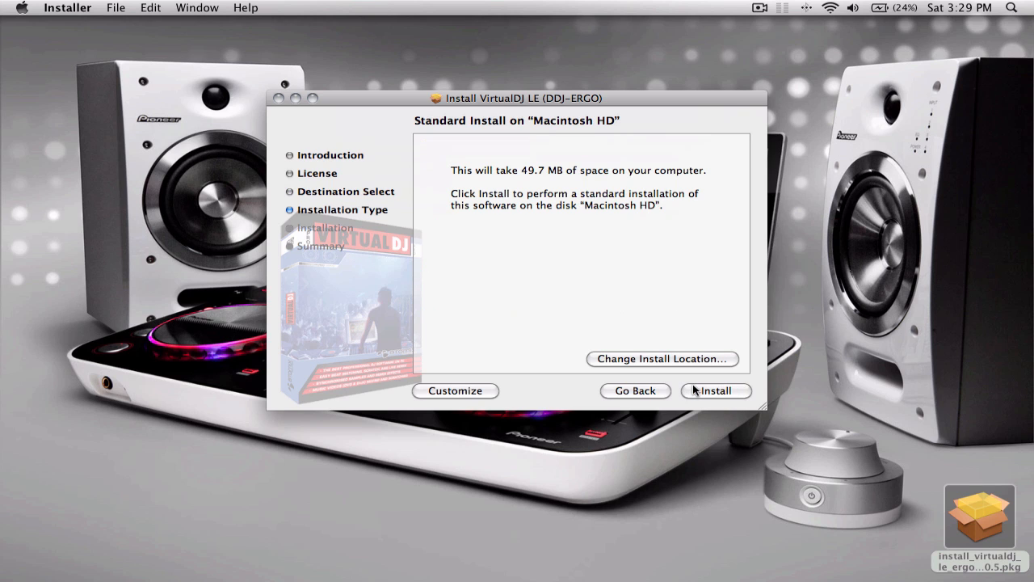
left_click(715, 391)
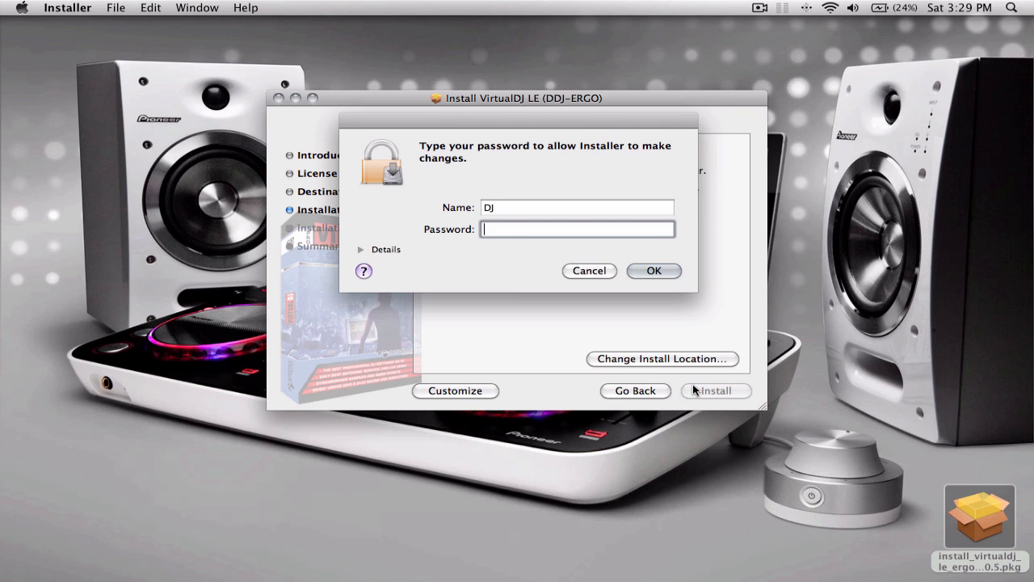
left_click(654, 271)
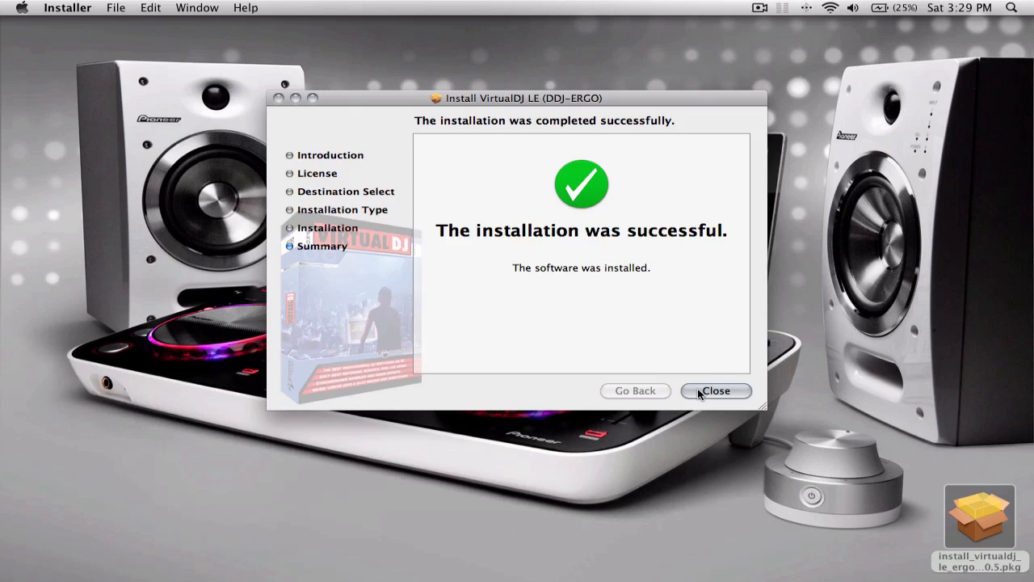
left_click(715, 390)
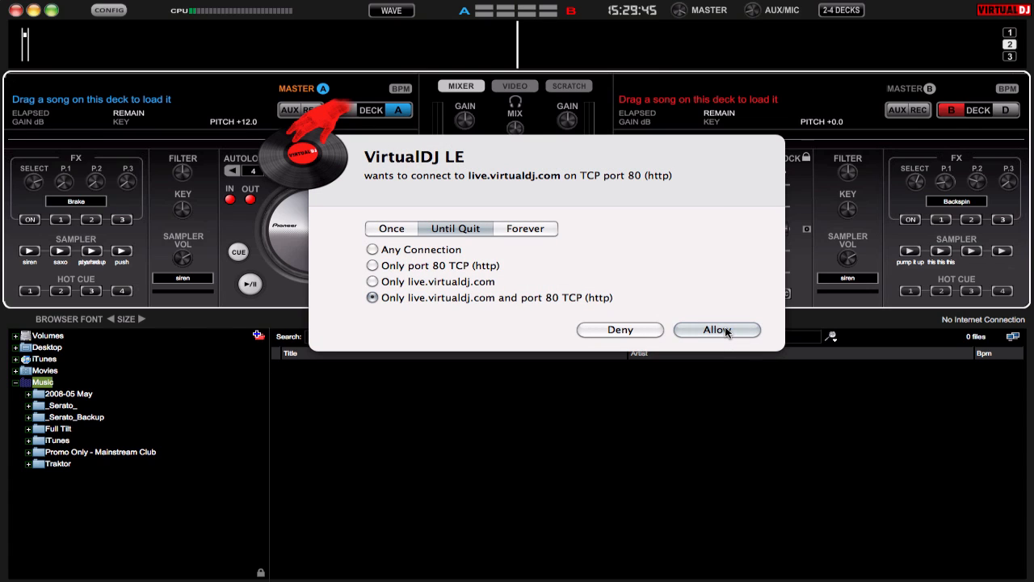
Allow VirtualDJ LE to connect to live.virtualdj.com until quit
left_click(716, 328)
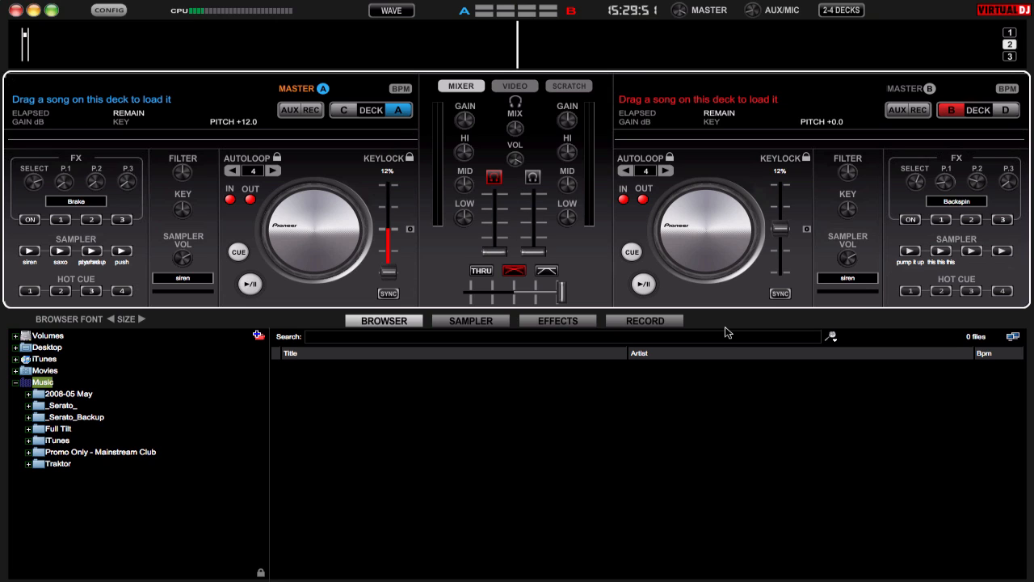
mouse_move(871, 16)
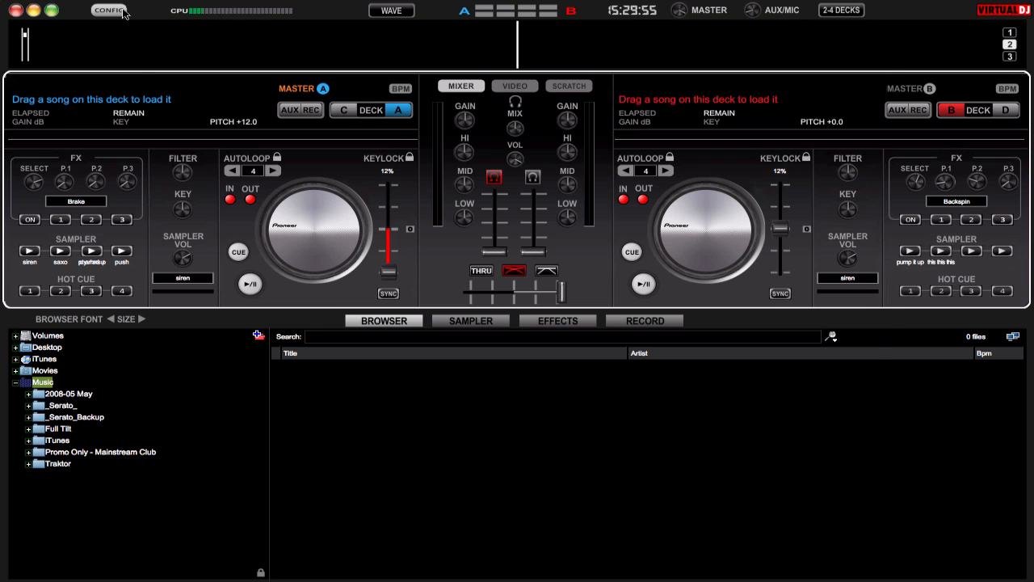
In Sound Setup choose Headphones output, 4-OUT CARD on the PIONEER DDJ-ERGO, master on 1&2 and headphones on 3&4
left_click(109, 10)
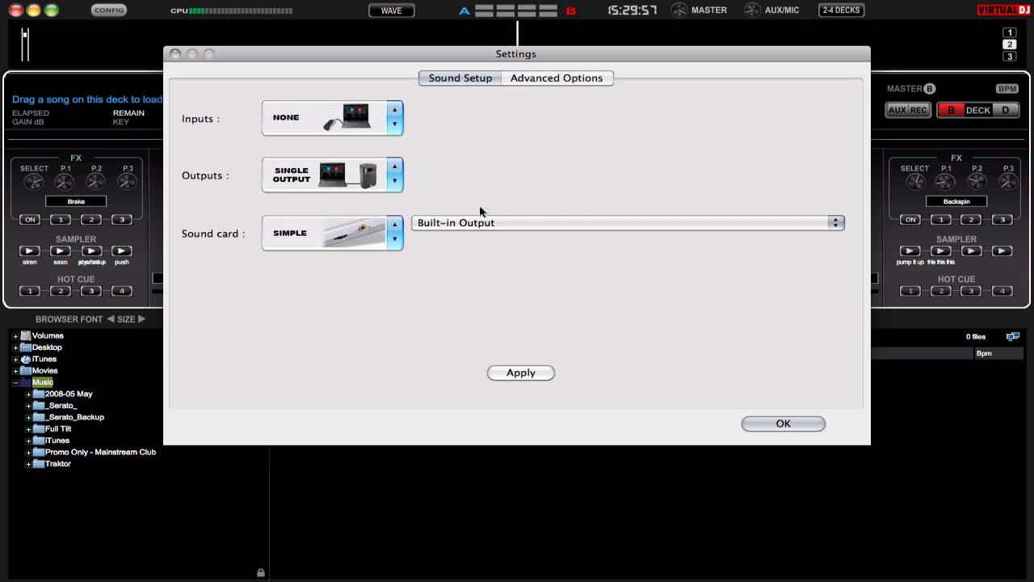
left_click(331, 175)
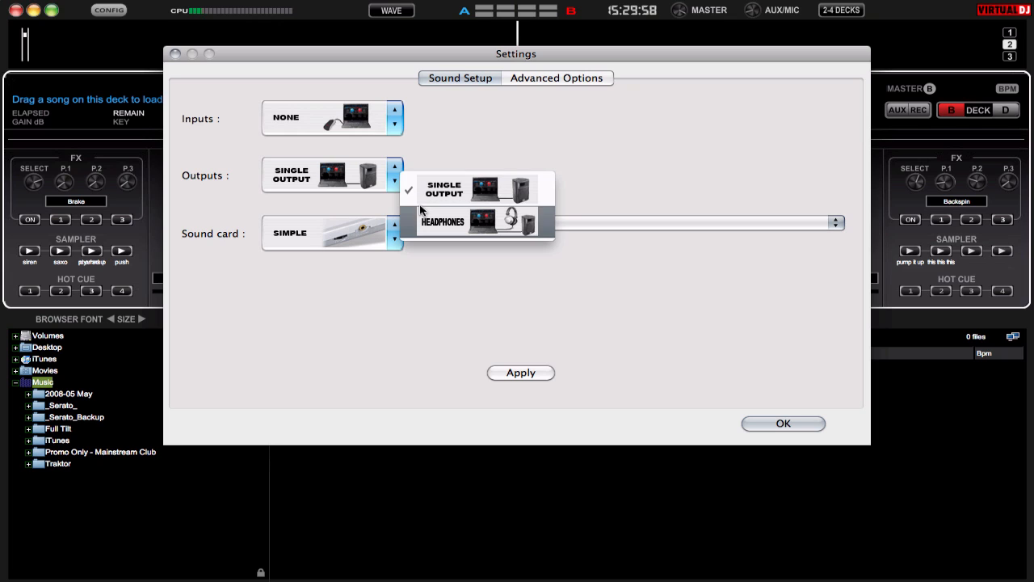
left_click(443, 221)
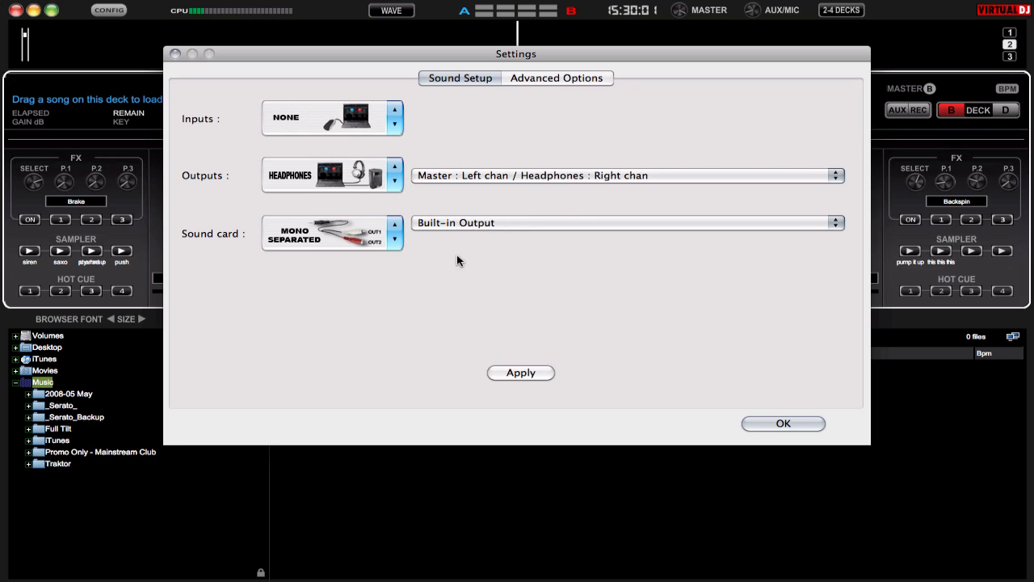
left_click(394, 226)
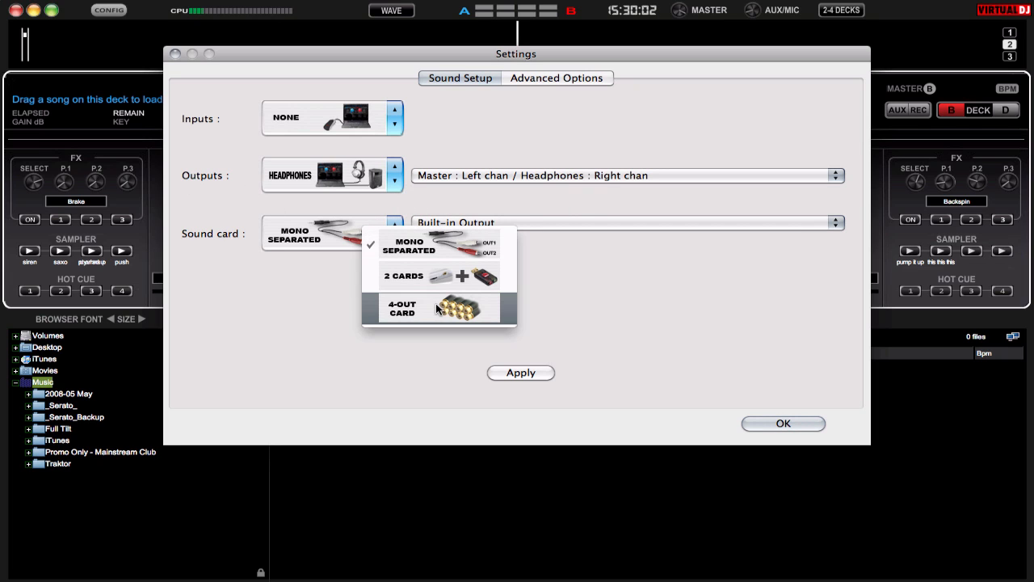
left_click(408, 308)
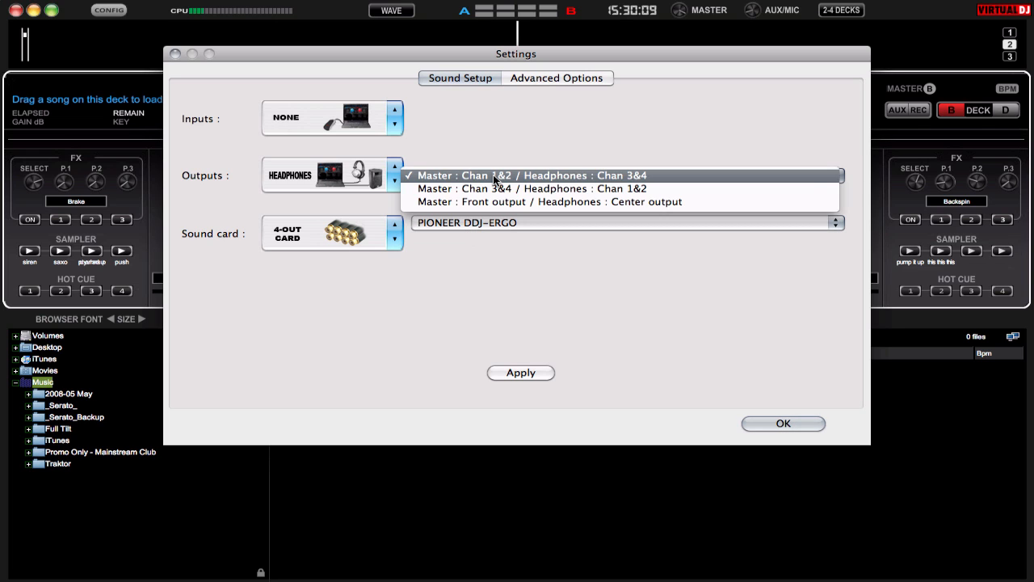
mouse_move(527, 181)
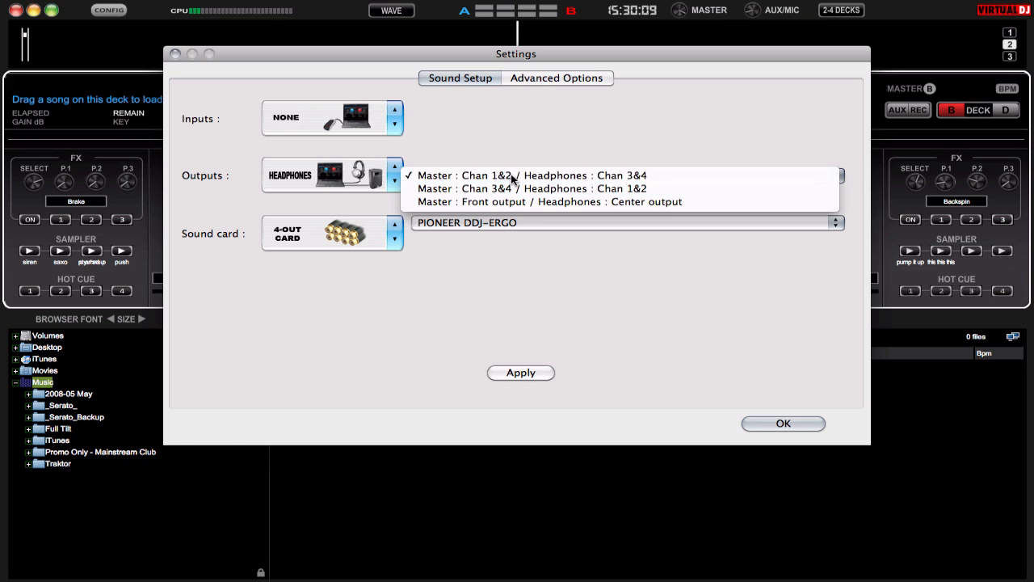
left_click(532, 176)
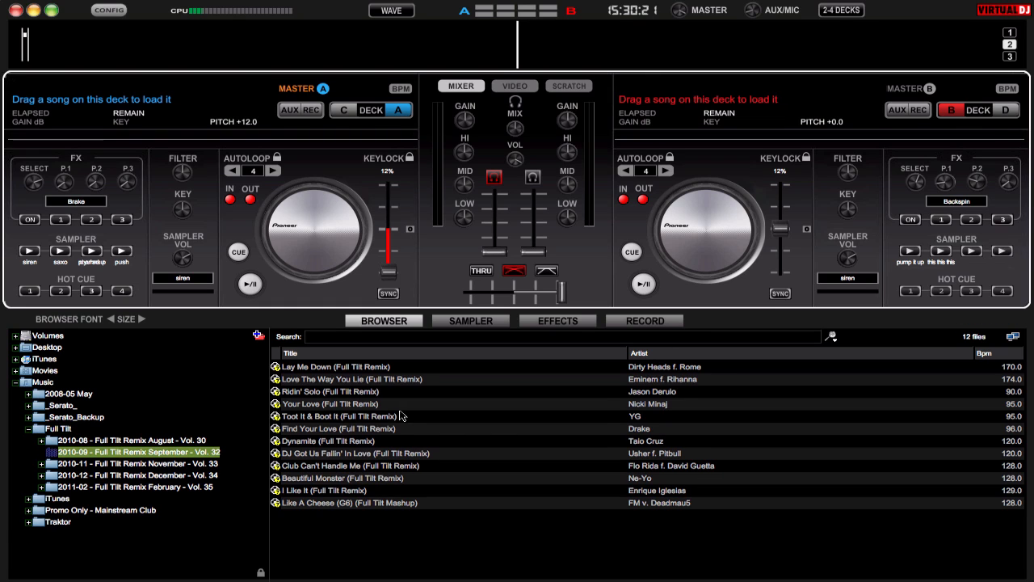
From the September Vol. 32 folder, load DJ Got Us Fallin' In Love onto deck A and start it playing
left_click(327, 440)
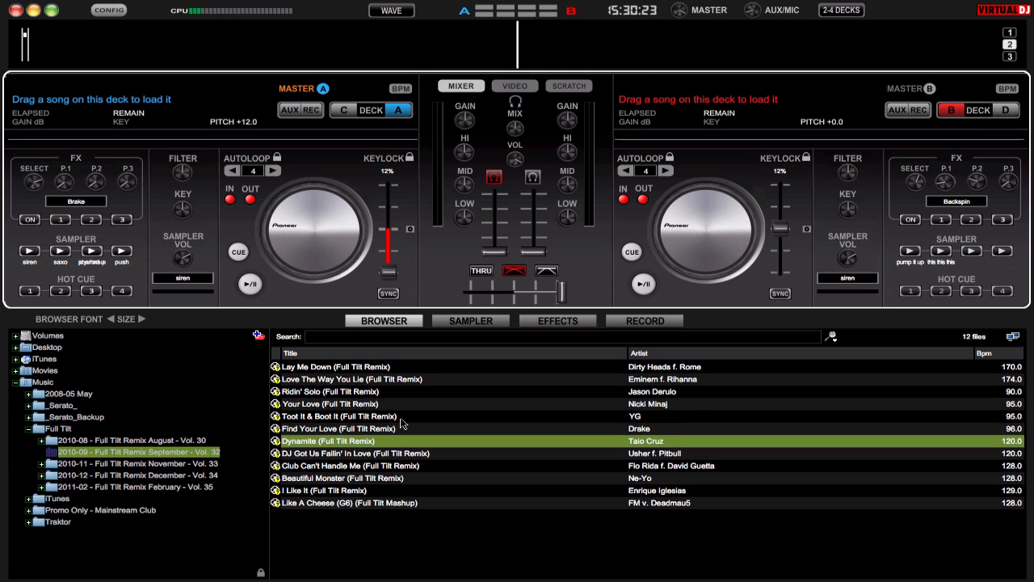
left_click(356, 452)
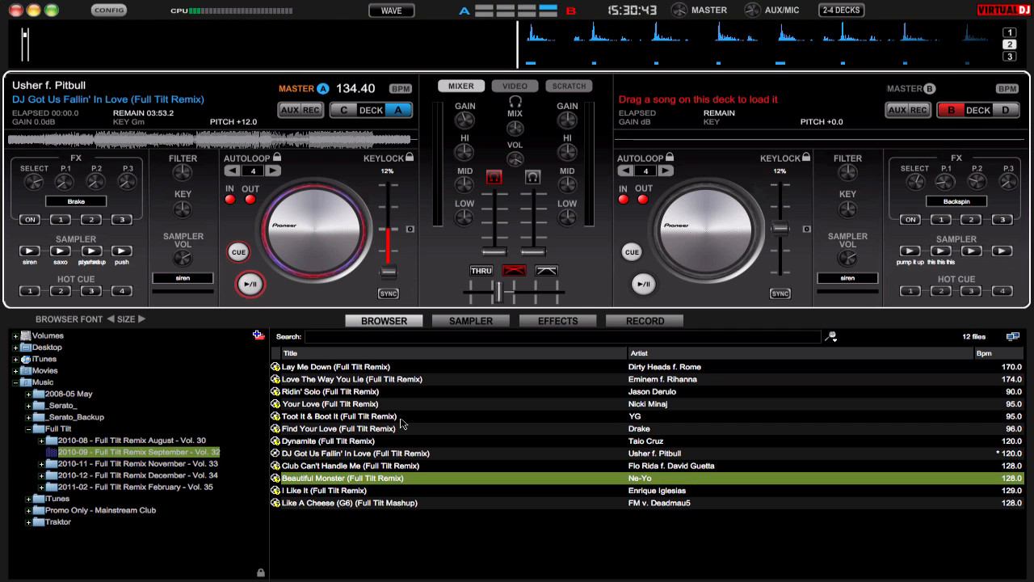
double_click(343, 478)
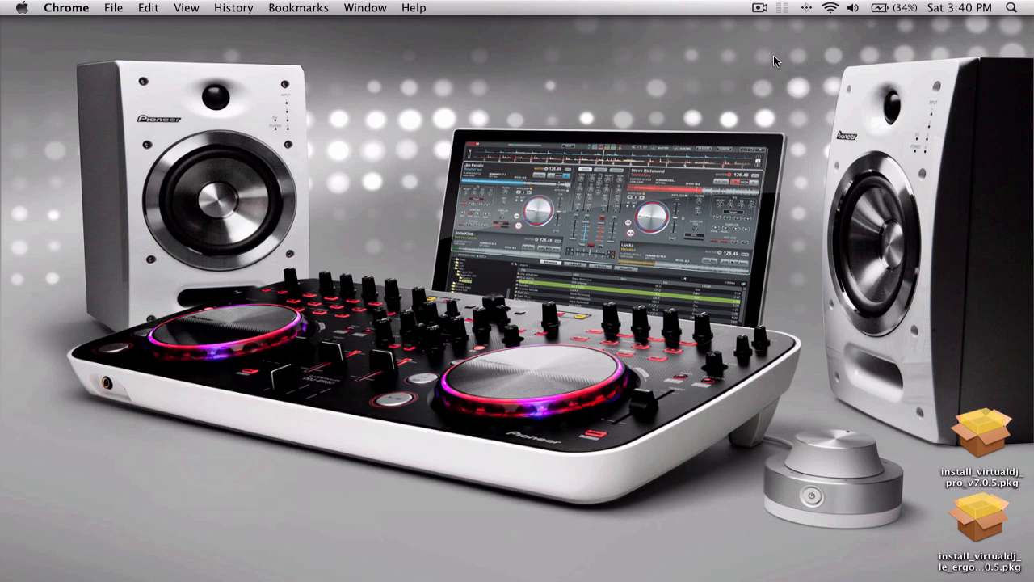
Run the VirtualDJ Pro Full package through licence, Macintosh HD destination, password authorisation and close on success
double_click(982, 429)
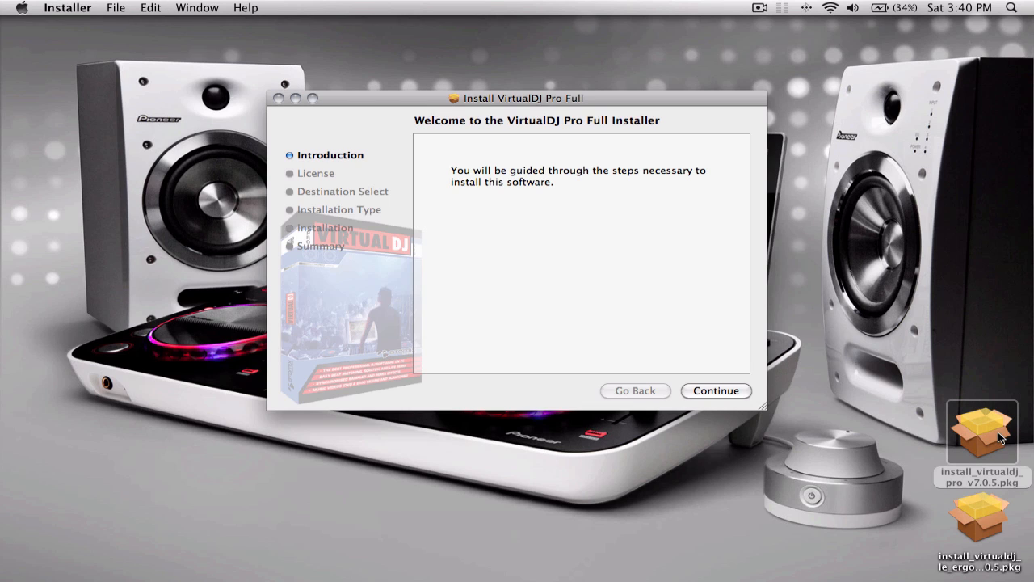
left_click(715, 390)
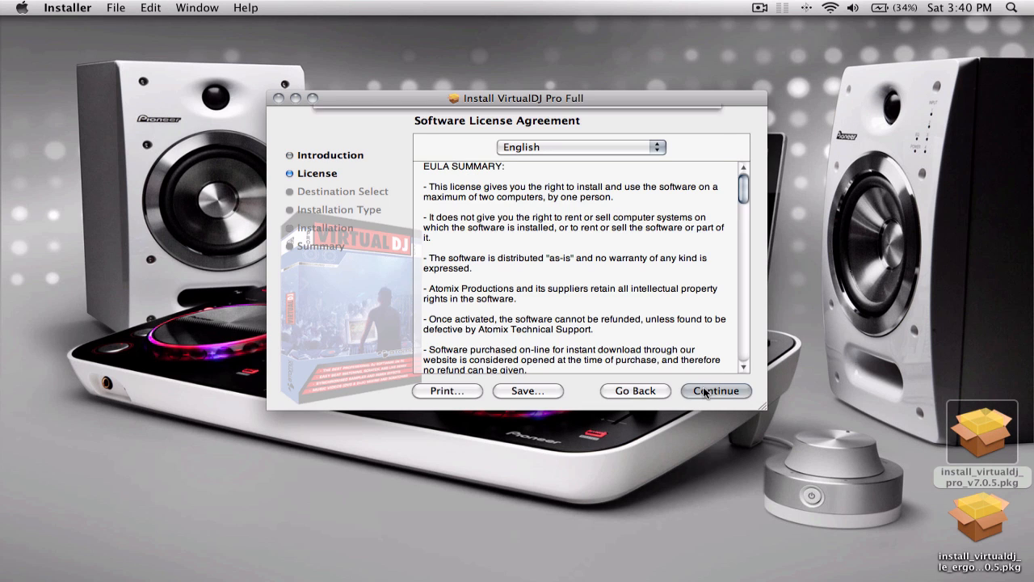
left_click(715, 390)
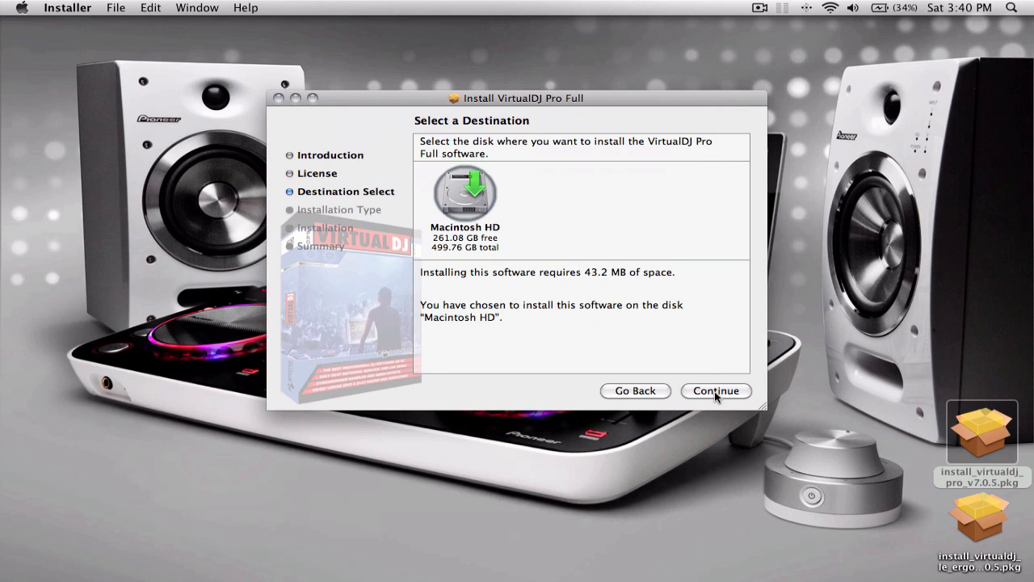
left_click(715, 391)
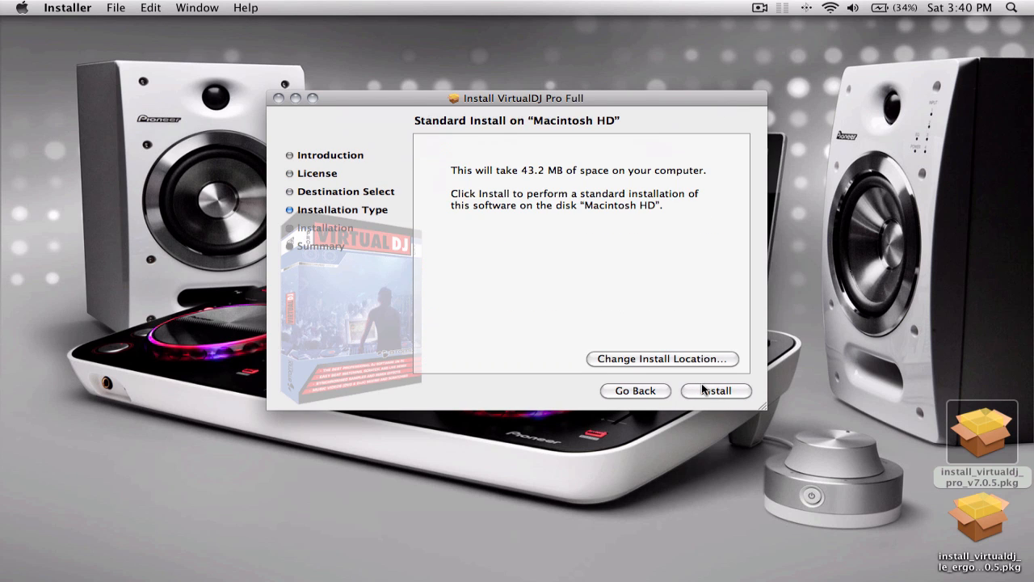
left_click(715, 390)
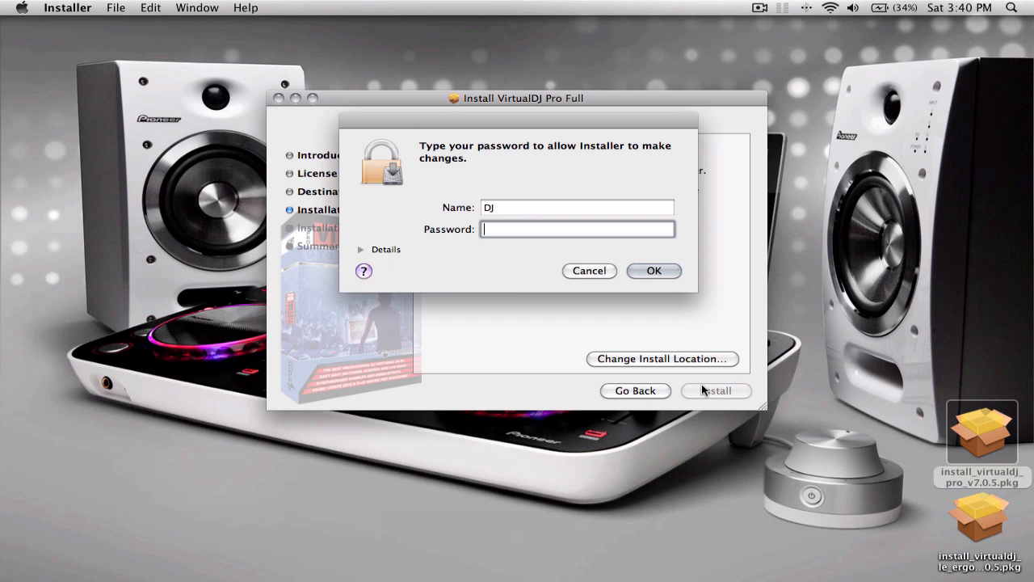
left_click(654, 270)
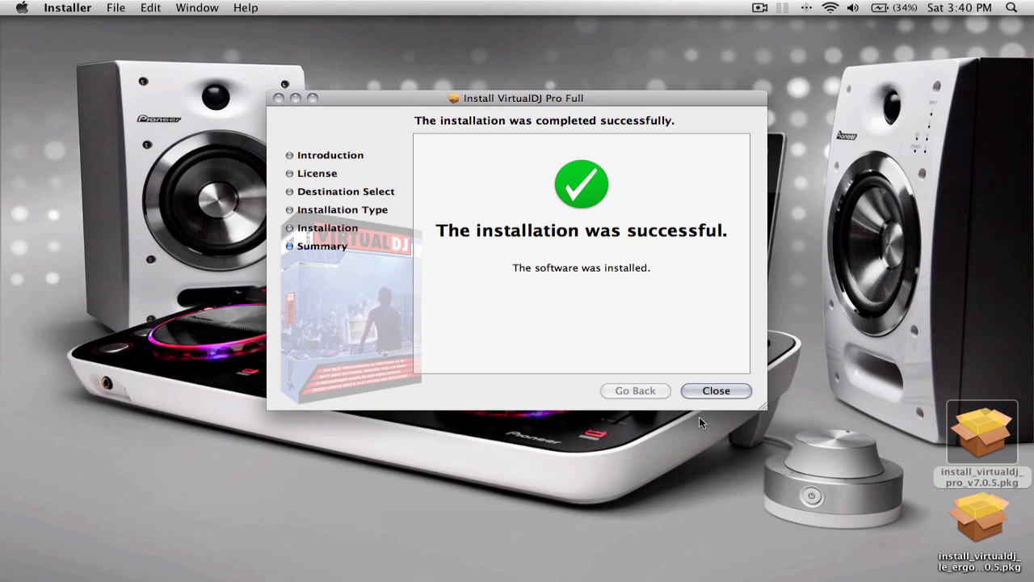
left_click(715, 390)
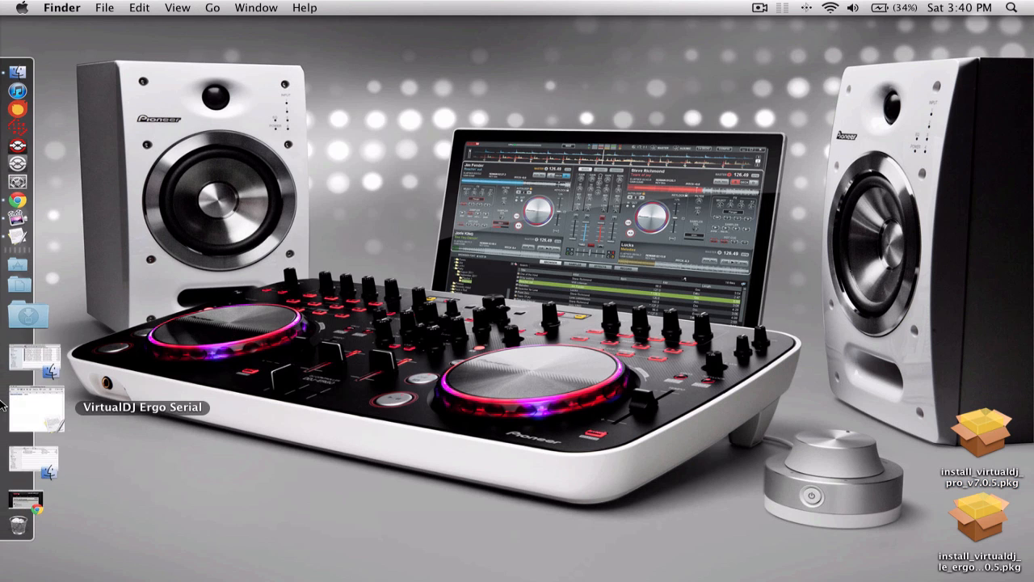
mouse_move(15, 332)
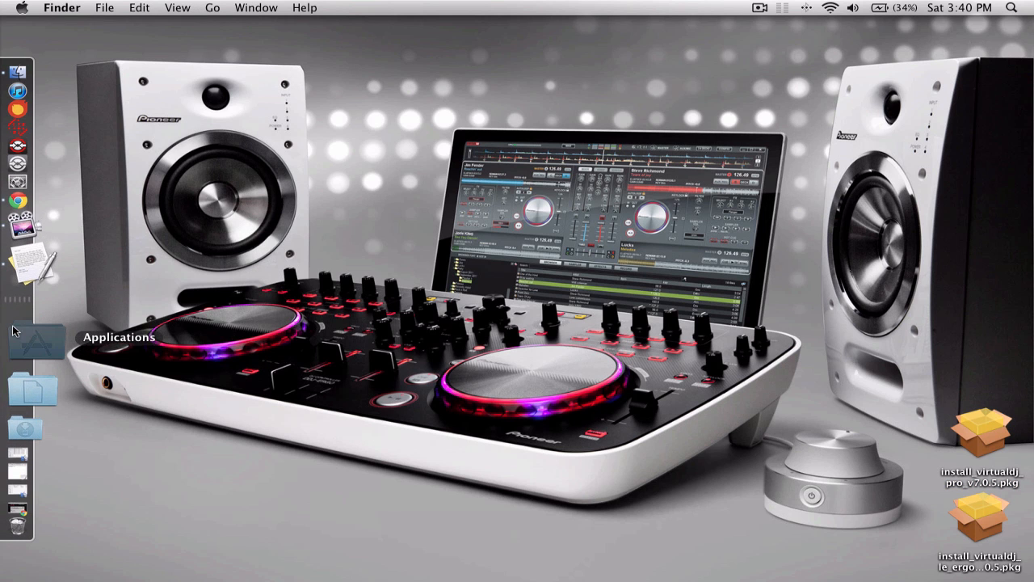
Launch VirtualDJ Pro Full from the Dock's Applications stack, skip Website Identification and bring up Settings
left_click(36, 337)
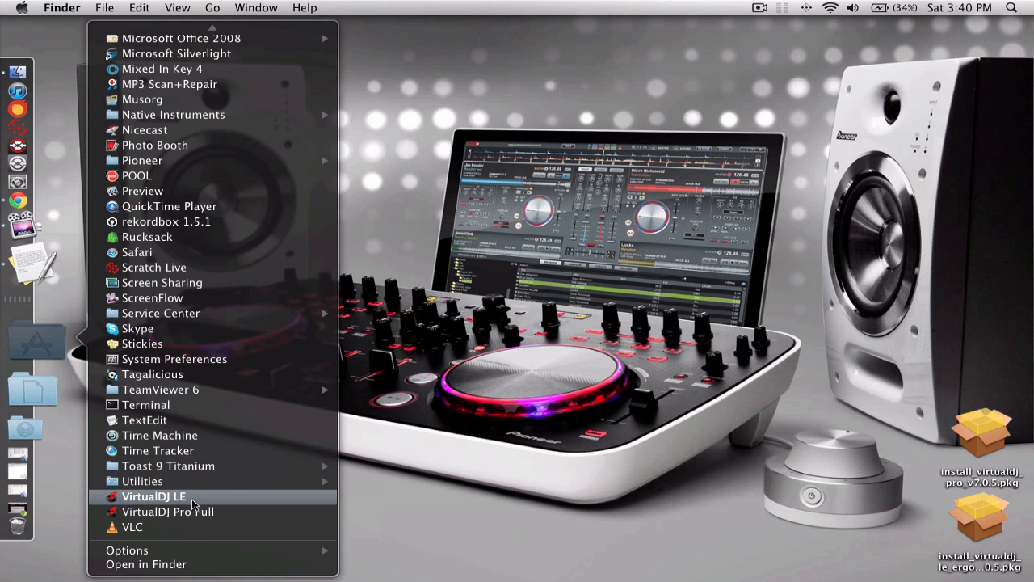
left_click(168, 512)
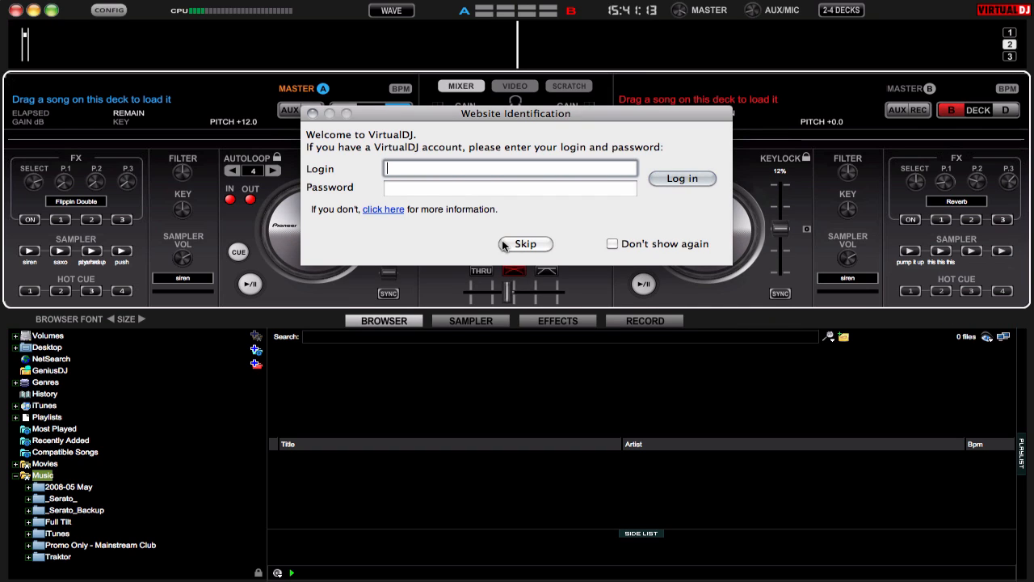
left_click(525, 243)
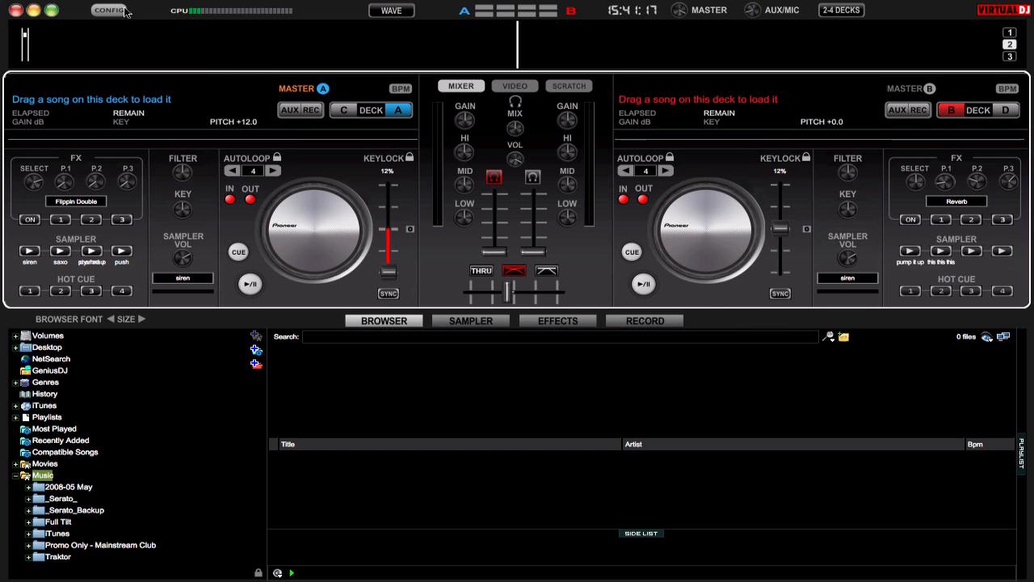
left_click(109, 9)
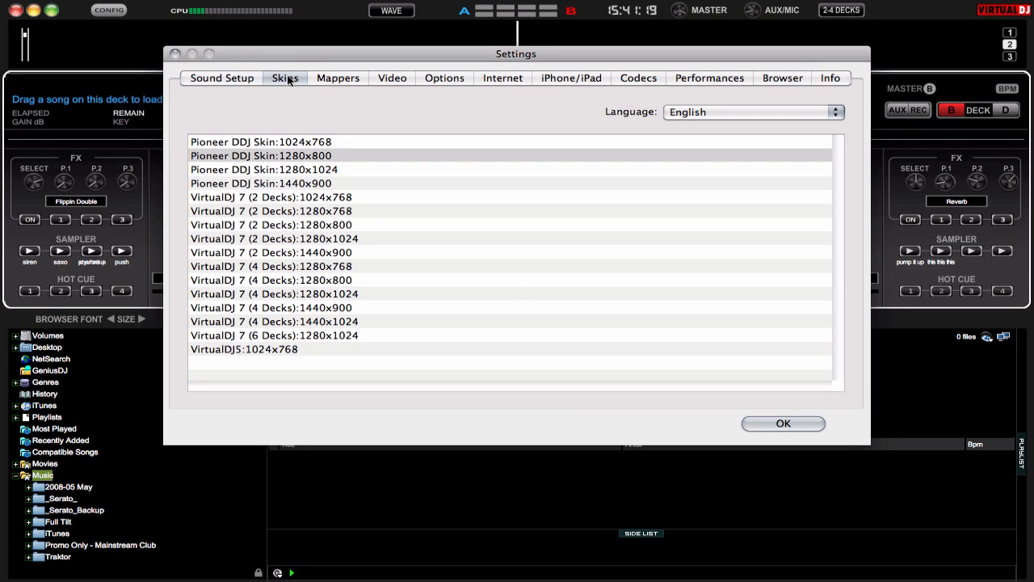
Select Pioneer DDJ Skin 1280x800, check the DDJ-ERGO Sound Setup and Mappers, and confirm with OK
left_click(260, 155)
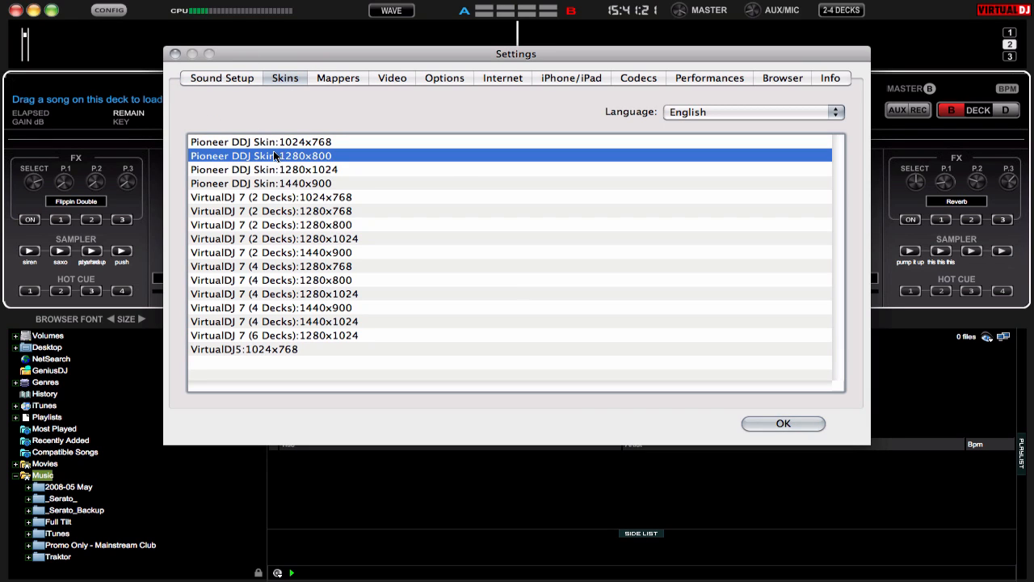
left_click(222, 77)
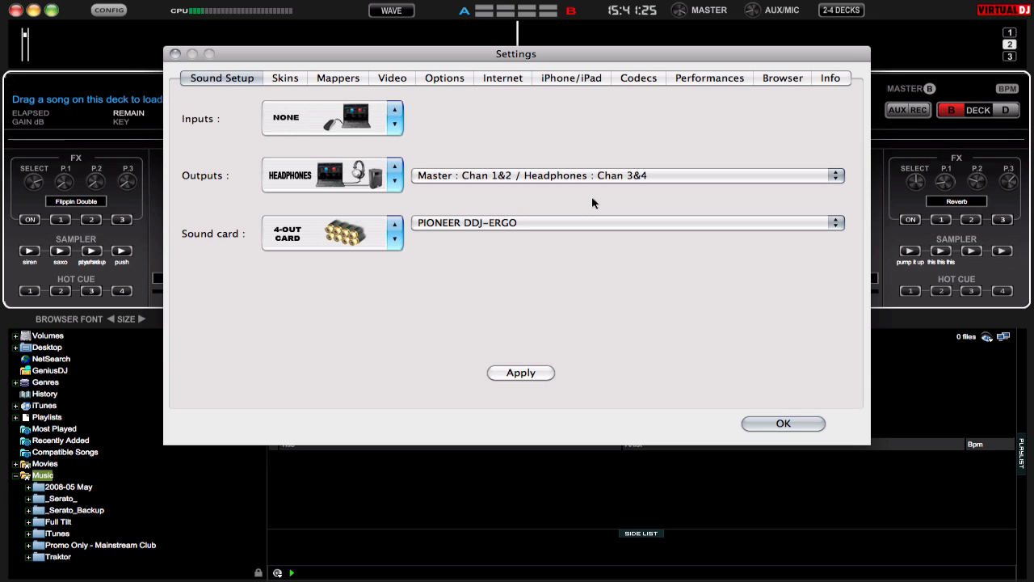
mouse_move(471, 184)
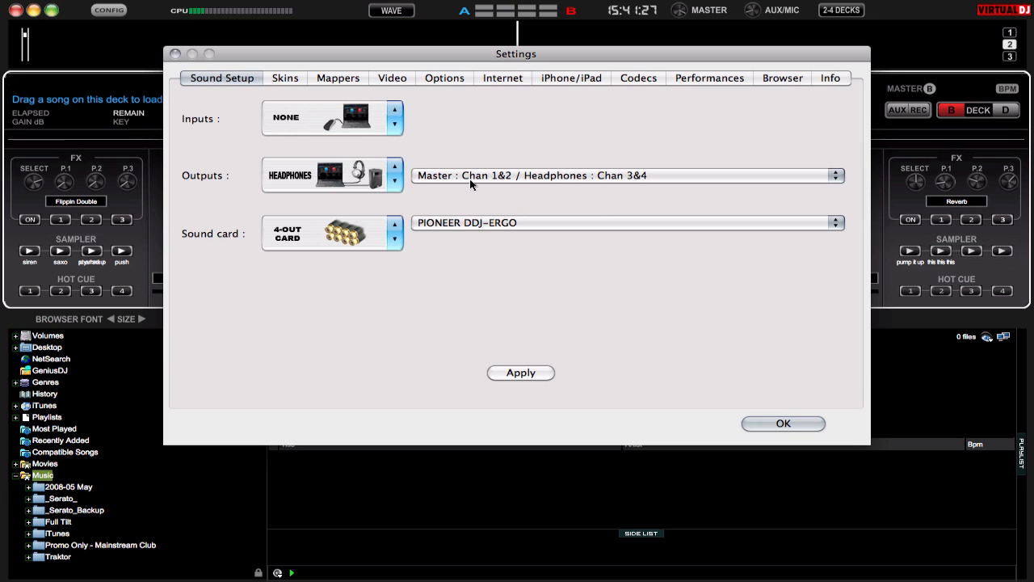
mouse_move(505, 232)
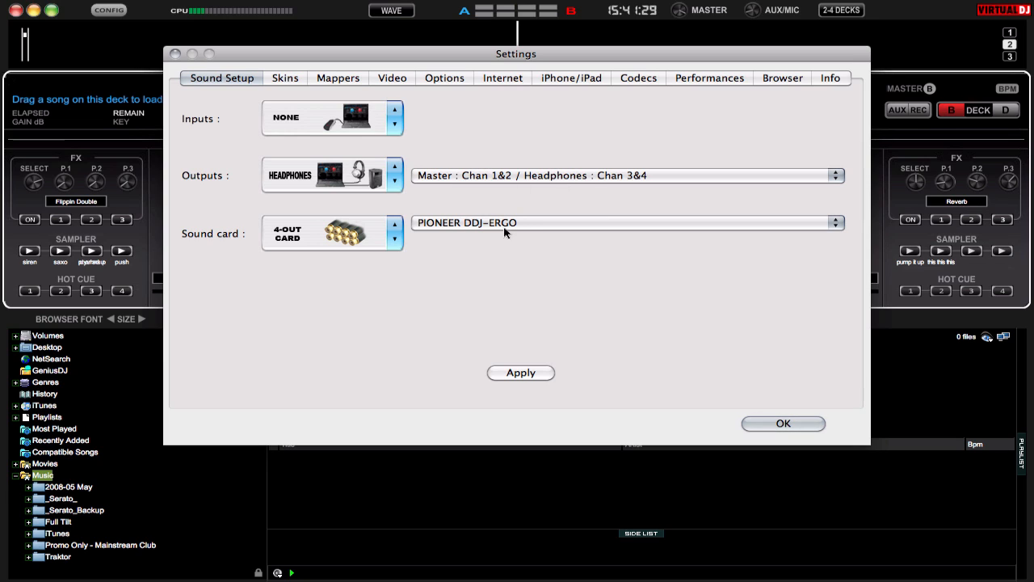
left_click(338, 78)
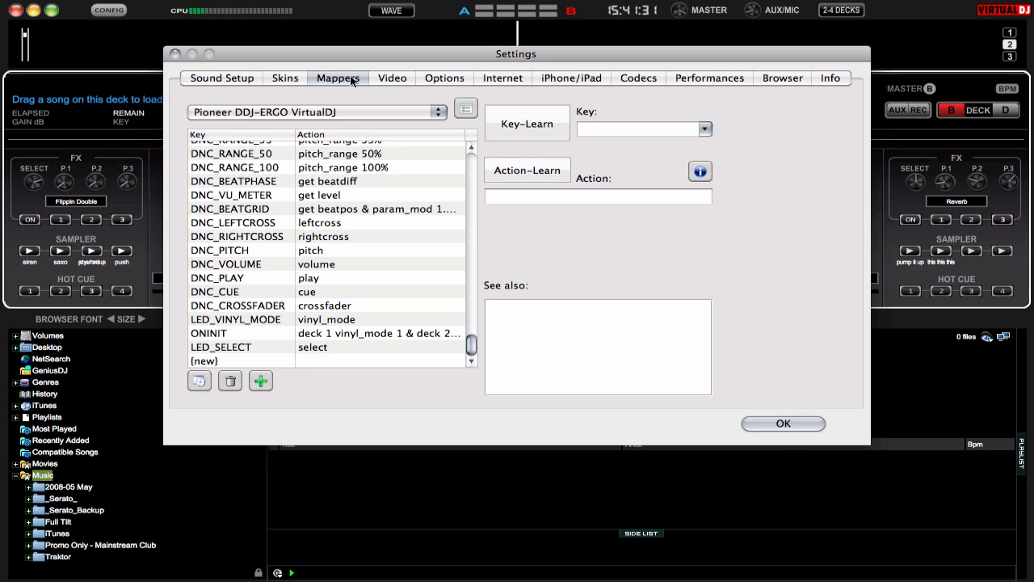
mouse_move(419, 145)
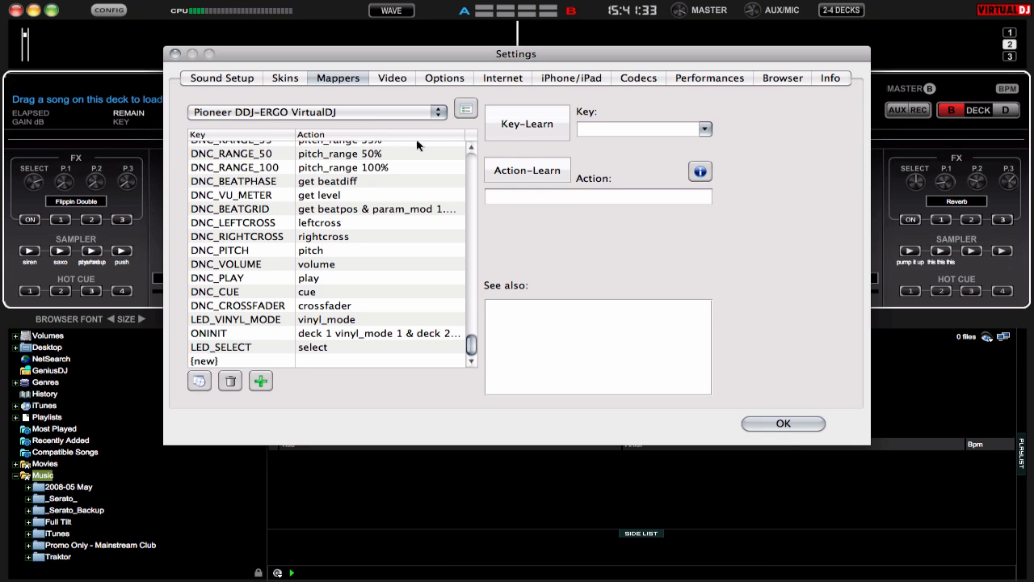
left_click(782, 423)
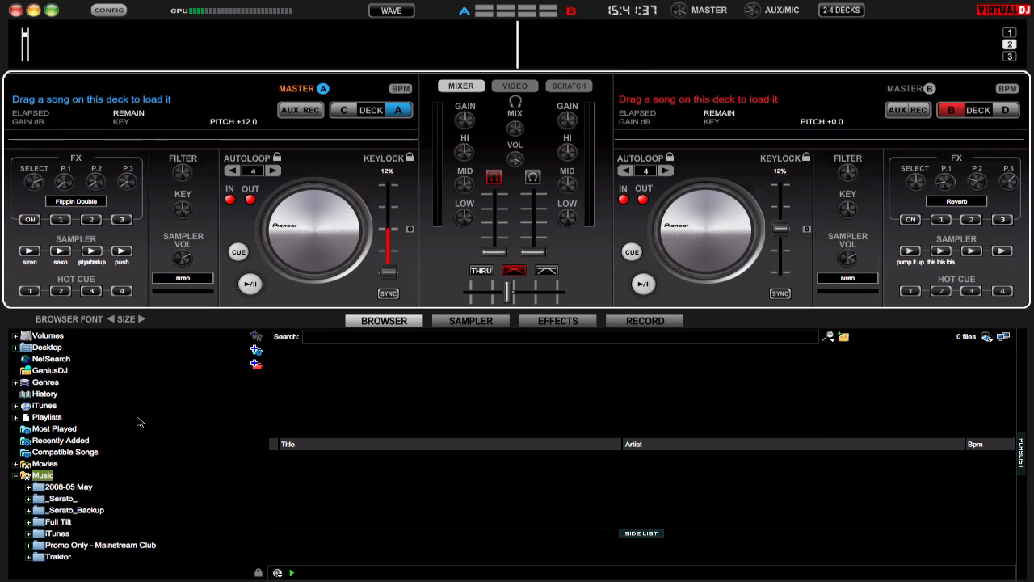
Maximise the browser, open December Vol. 34, allow rhapsody.com, load Pink on A and Kesha on B, then reopen Settings
left_click(57, 521)
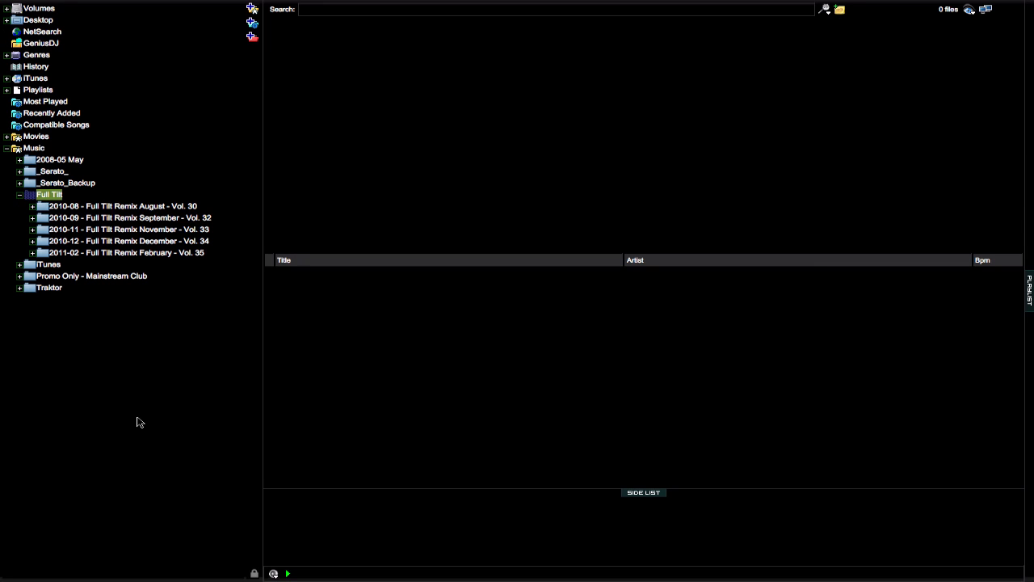
left_click(127, 241)
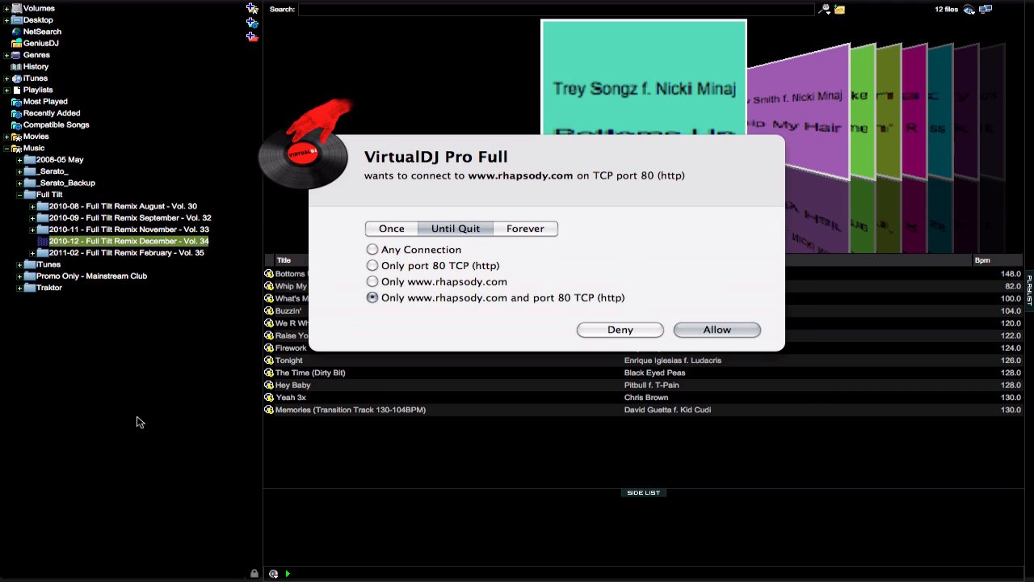
left_click(716, 329)
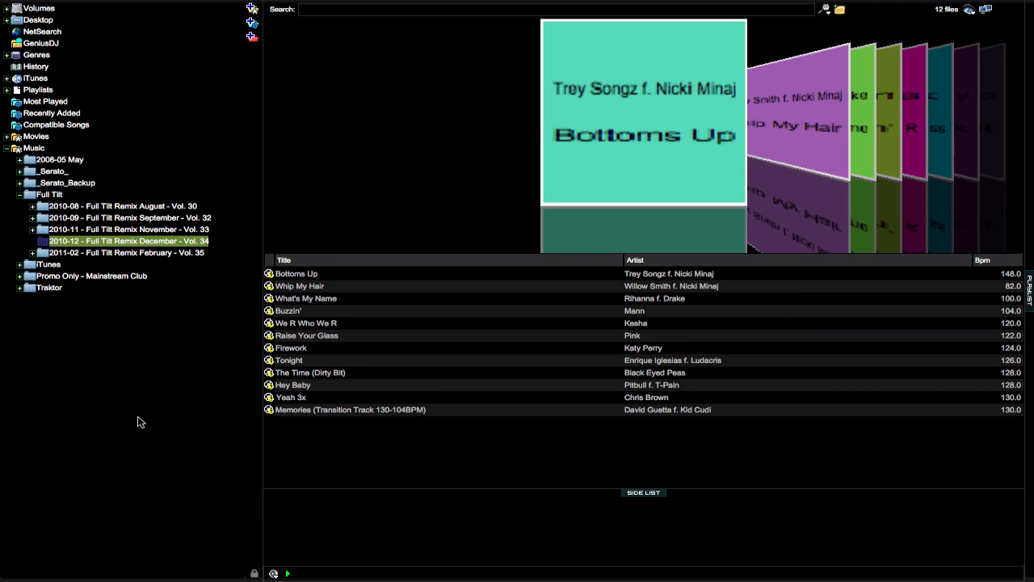
mouse_move(422, 536)
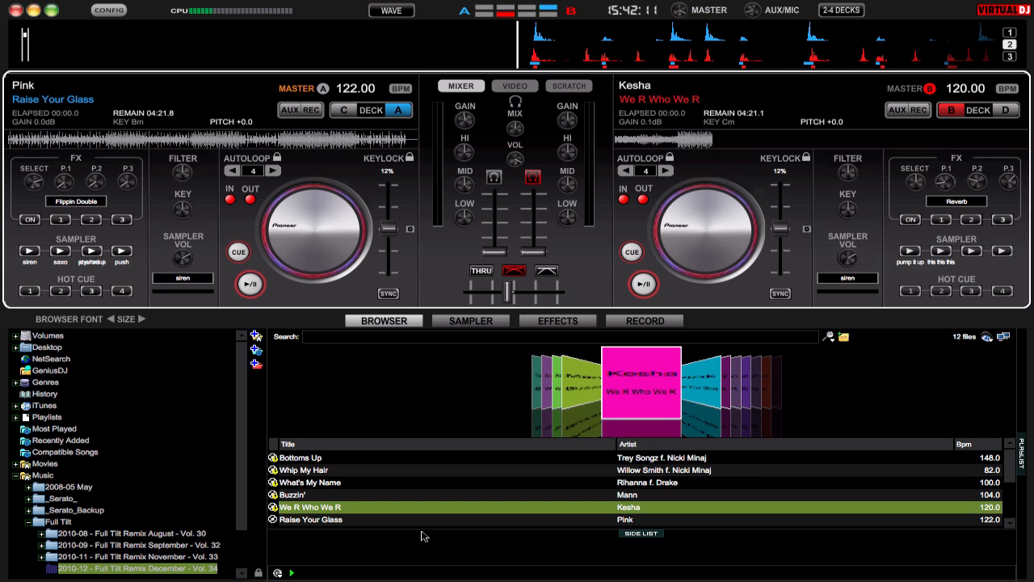
left_click(643, 284)
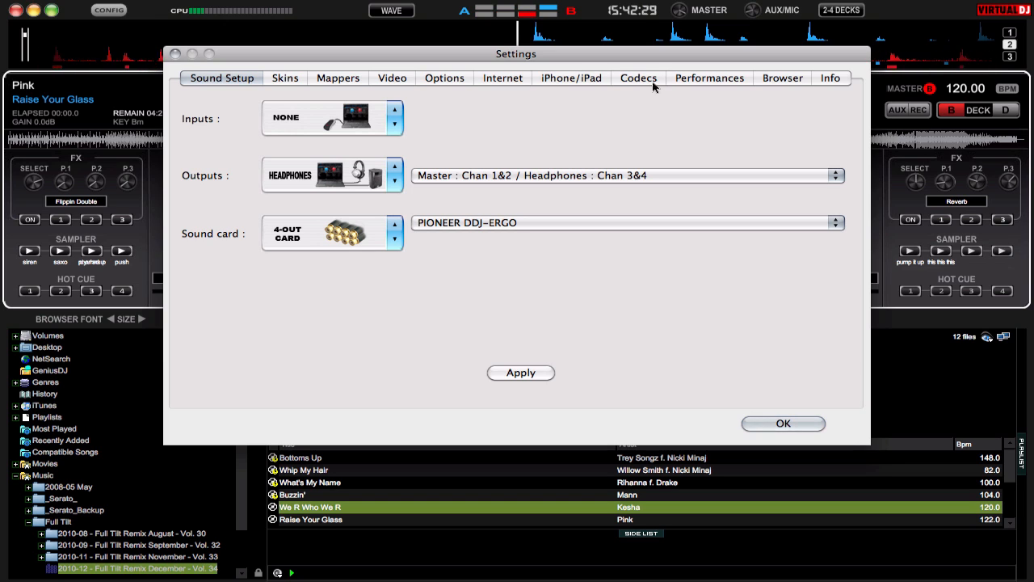
Review jog mode and crossfader values on the Options page and confirm with OK
left_click(445, 78)
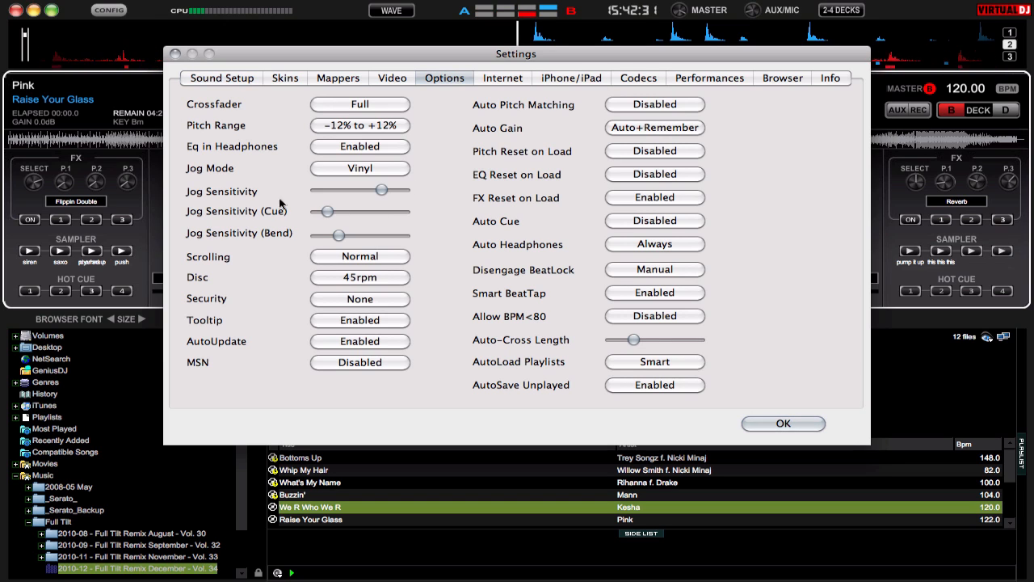
mouse_move(261, 291)
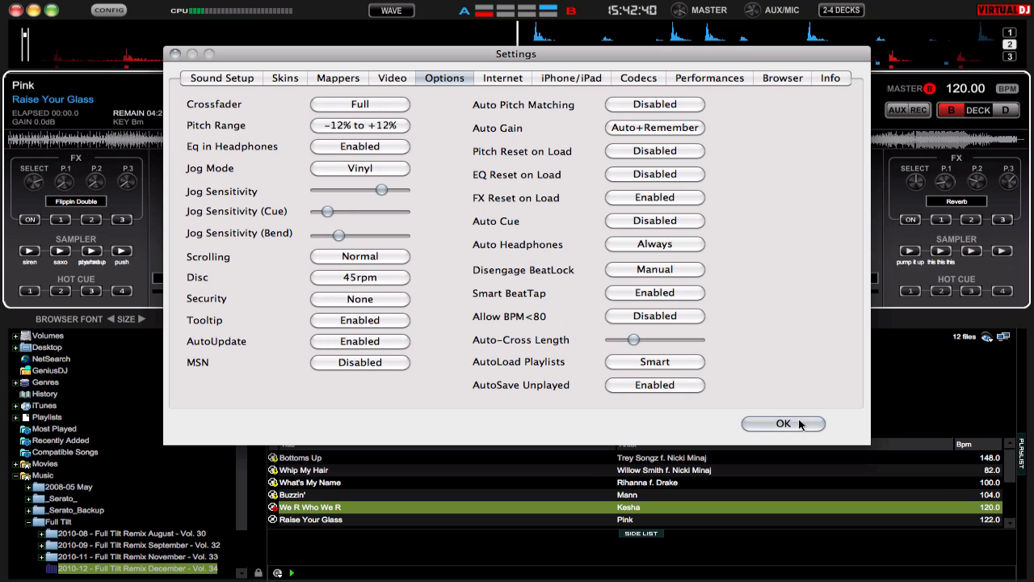
left_click(783, 424)
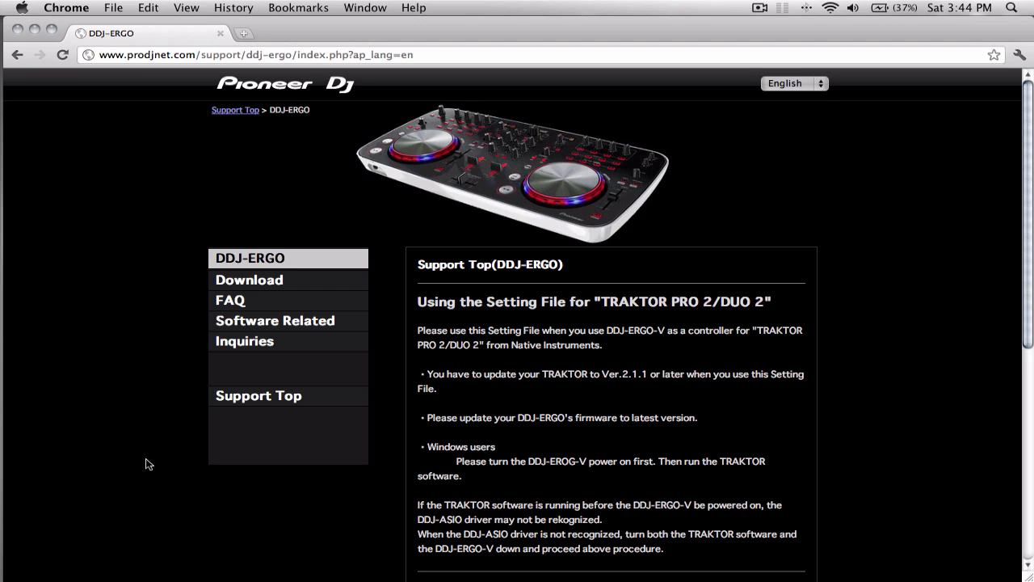
mouse_move(269, 285)
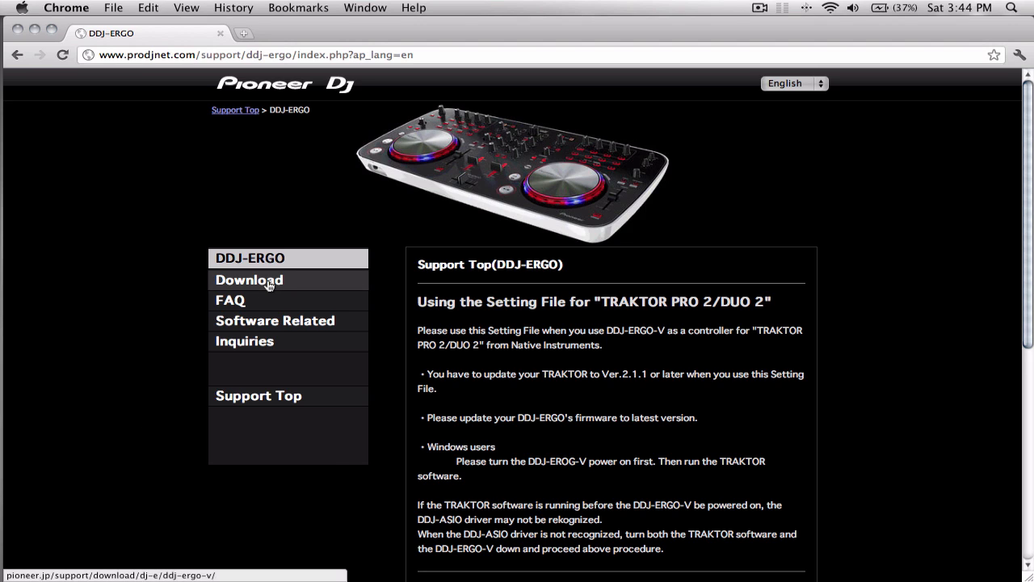
Follow the Download link to Pioneer's DDJ-ERGO-V Software & Firmware Download page
left_click(249, 280)
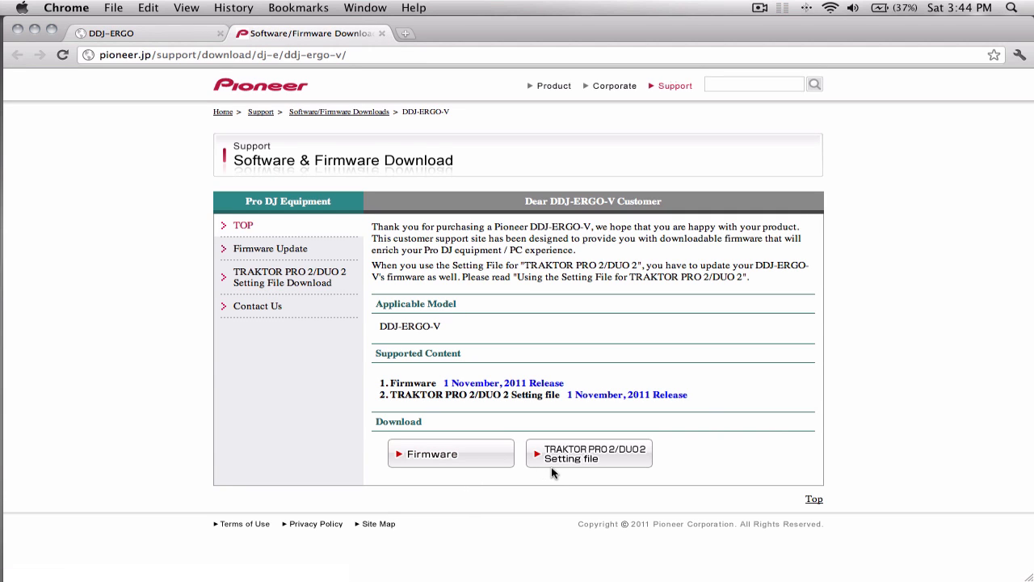
mouse_move(681, 456)
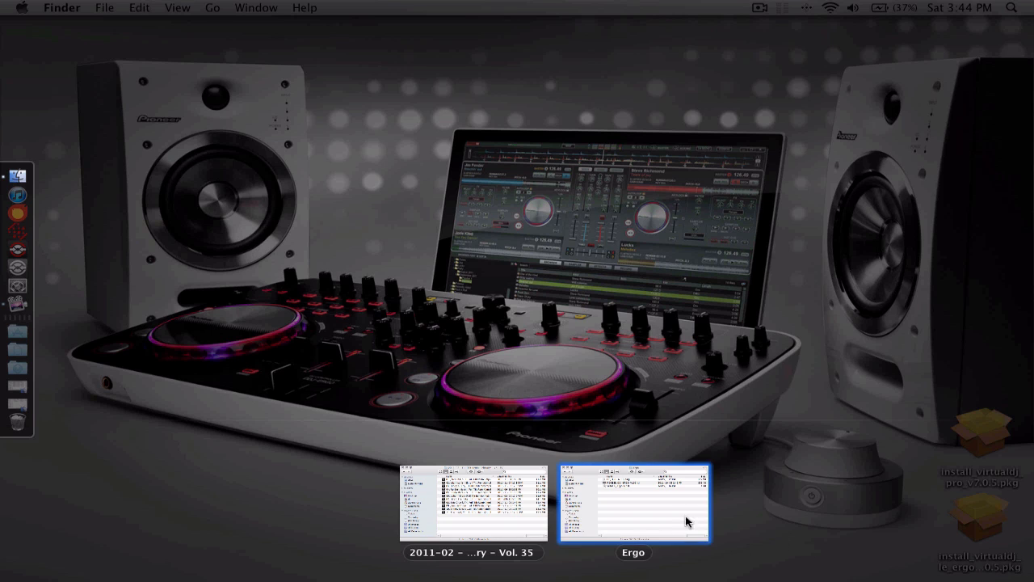
Mount the DDJ-ERGOv110.dmg disk image and launch the DDJ-ERGOUpdater_ver110 application
double_click(635, 503)
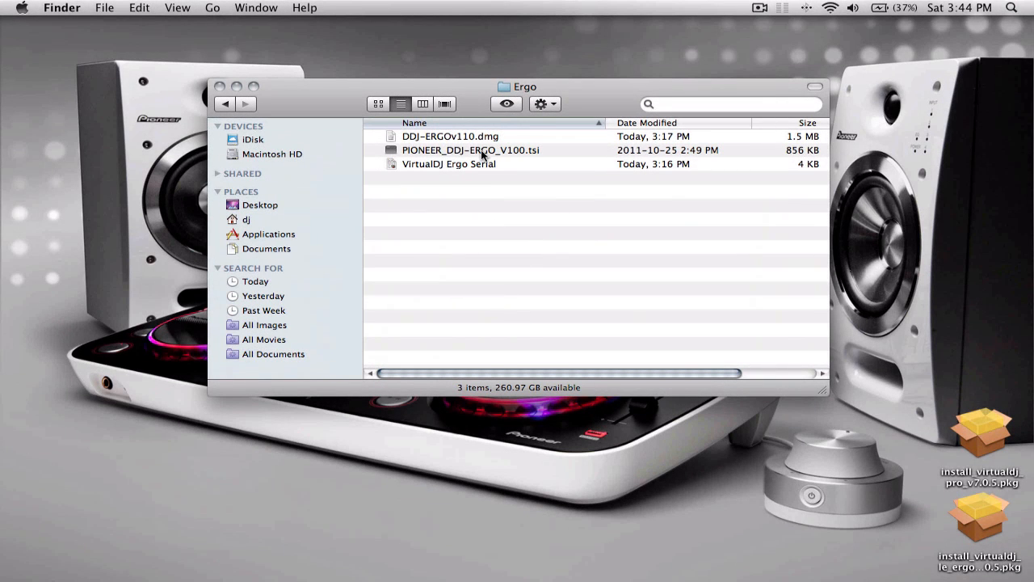
left_click(451, 136)
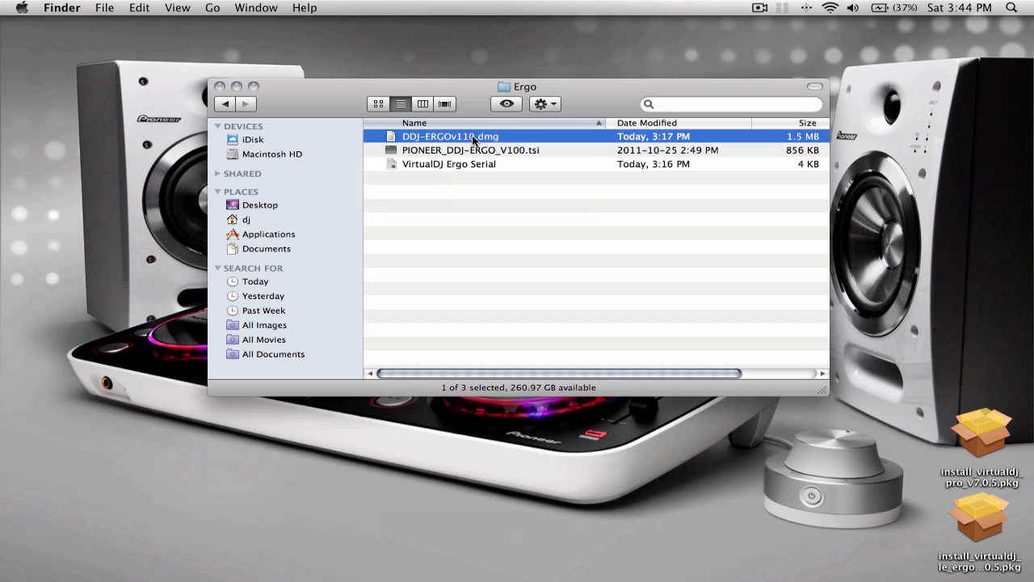
double_click(450, 136)
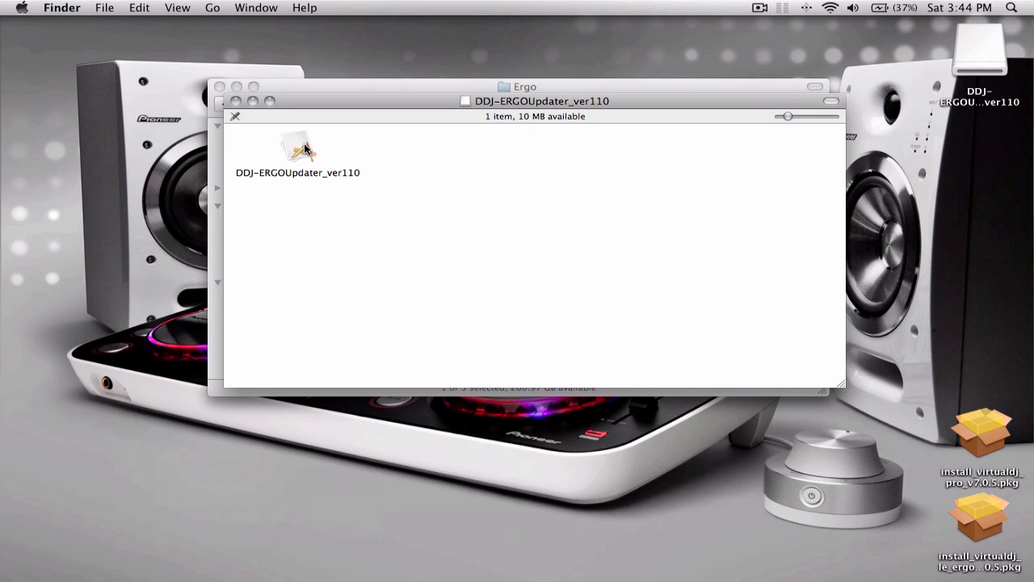
double_click(297, 148)
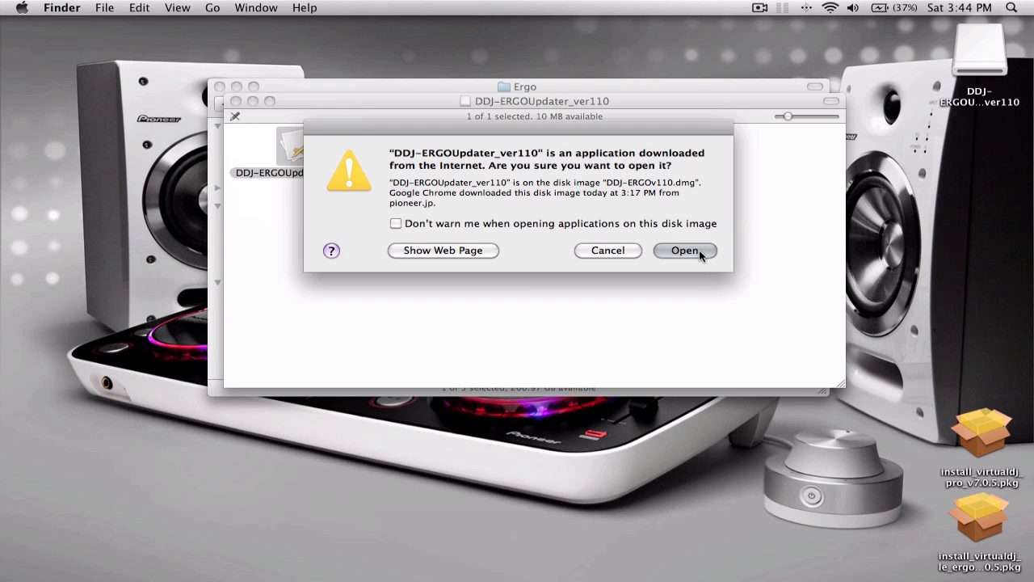
left_click(685, 250)
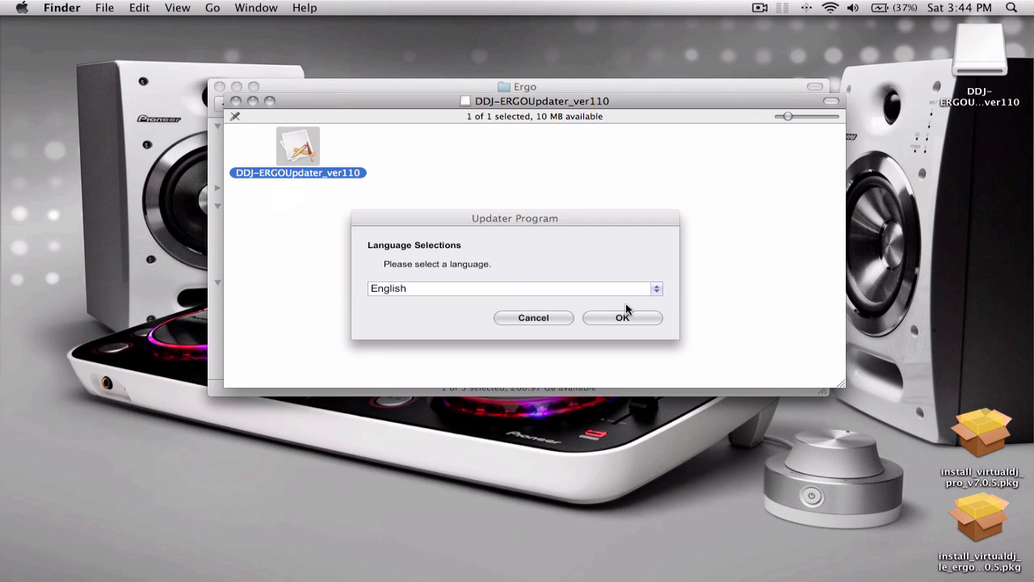
Run the firmware update in English and acknowledge the update-complete message
left_click(622, 317)
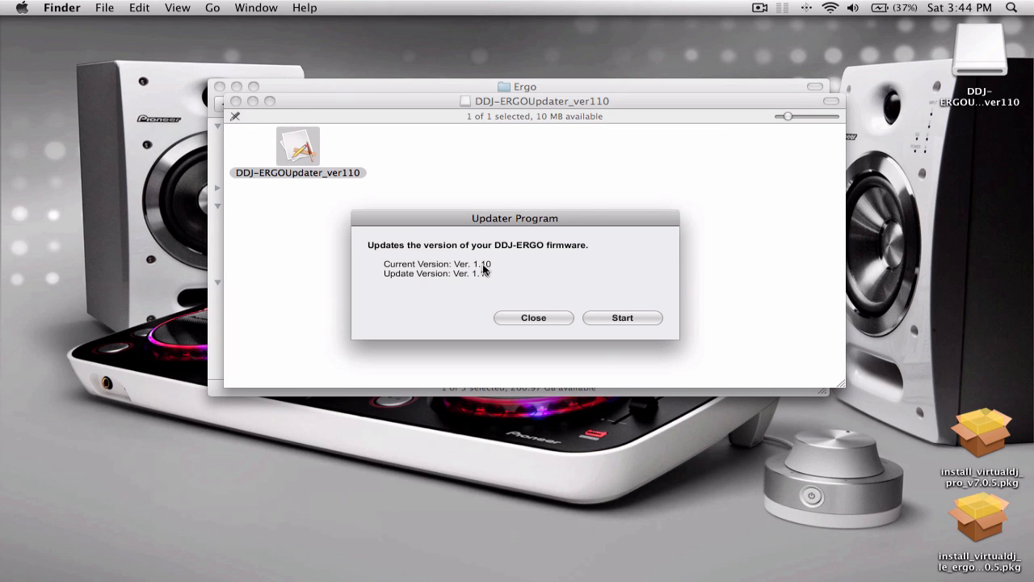
mouse_move(521, 272)
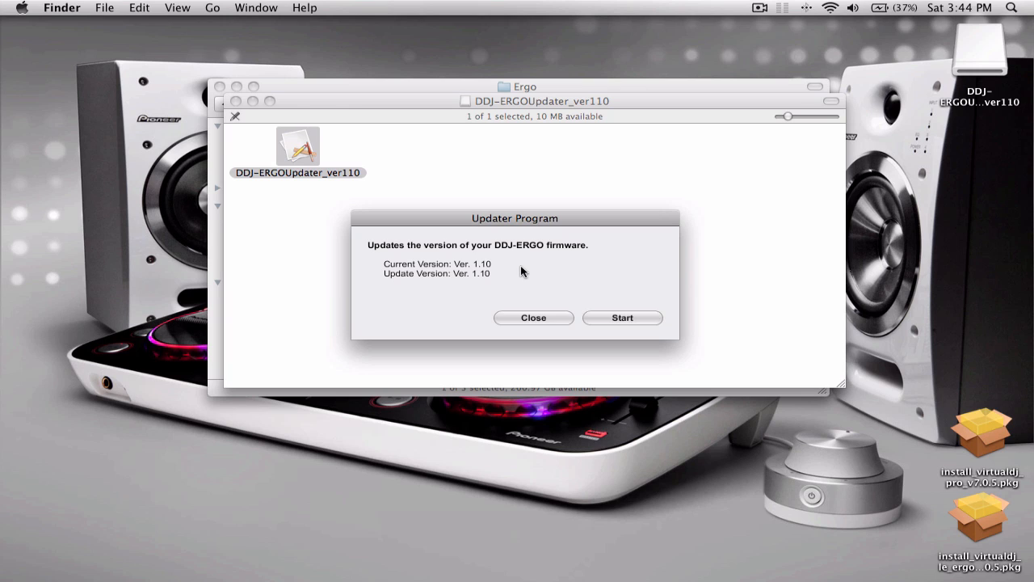
mouse_move(616, 326)
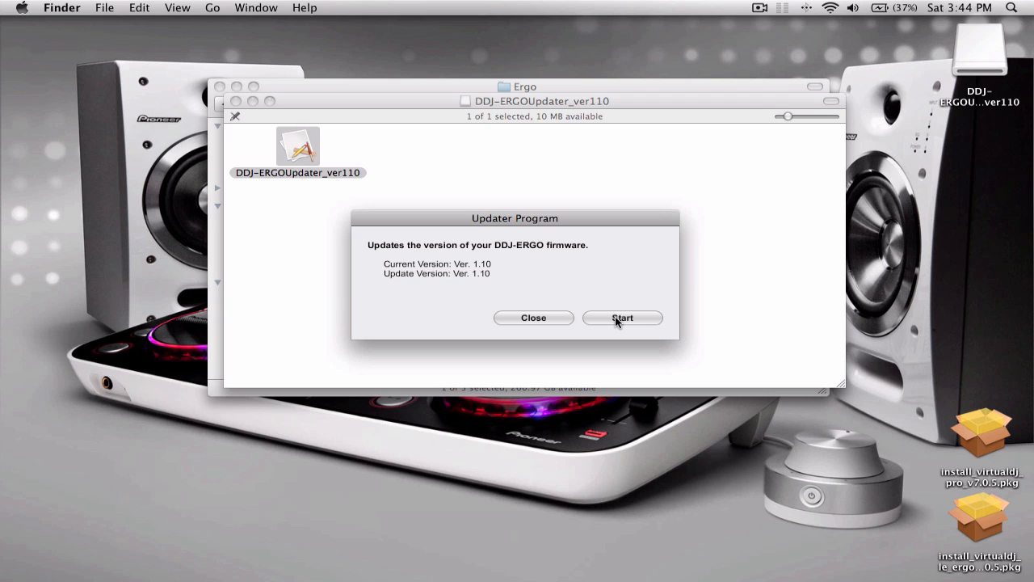
left_click(622, 317)
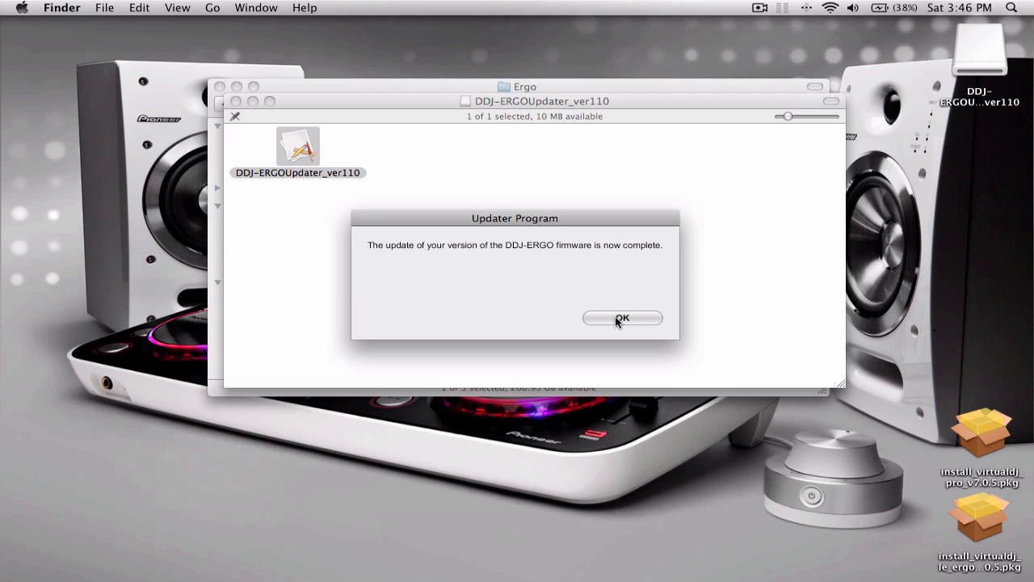
left_click(622, 317)
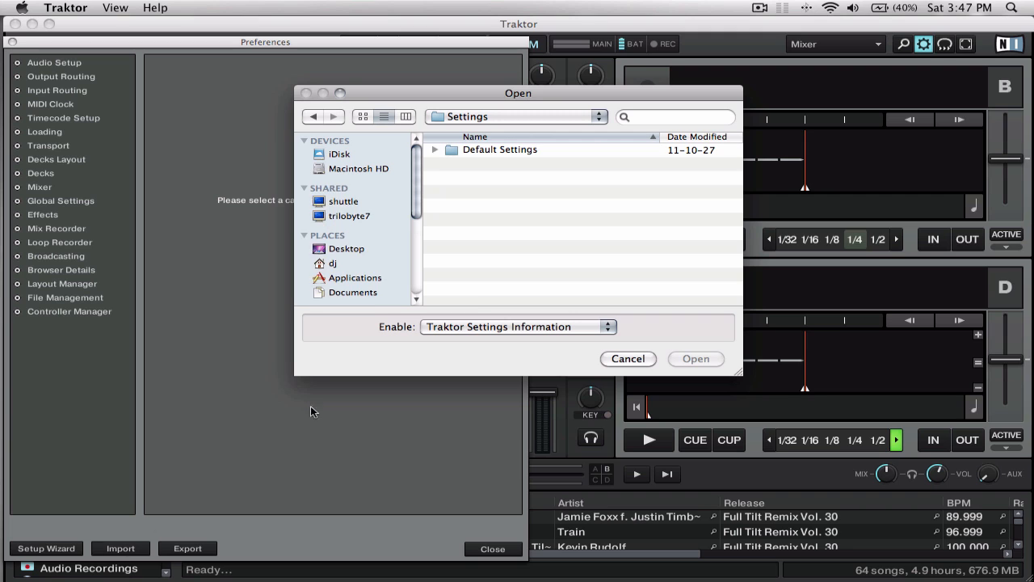
Import the controller mappings from PIONEER_DDJ-ERGO_V100.tsi on the Desktop
left_click(347, 248)
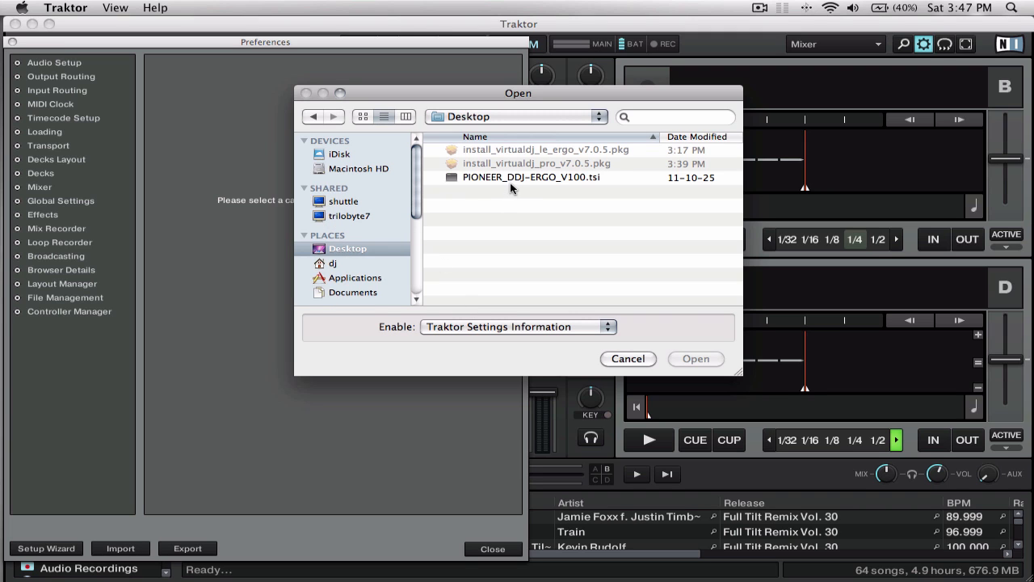
left_click(531, 177)
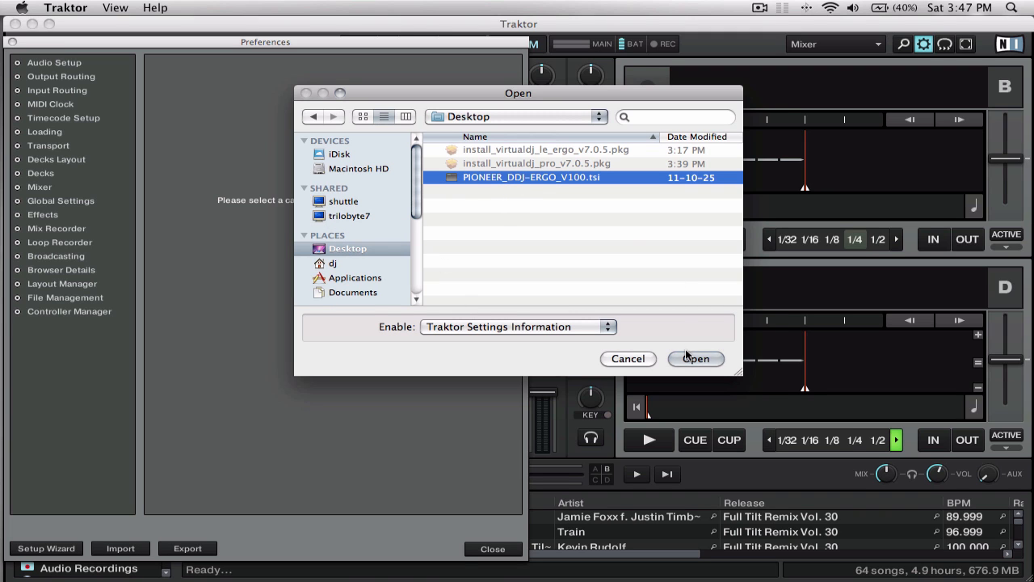
left_click(696, 358)
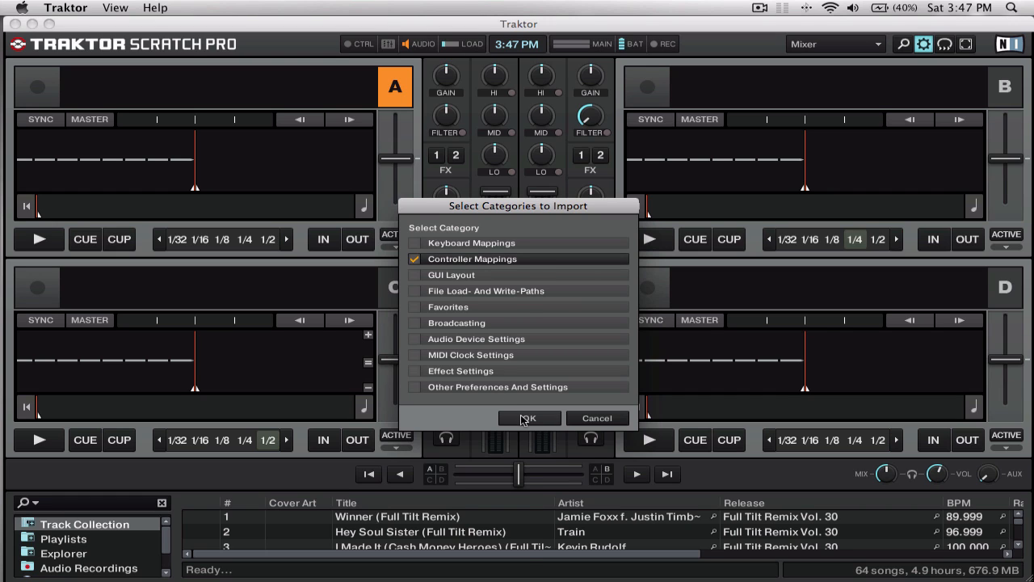
left_click(529, 418)
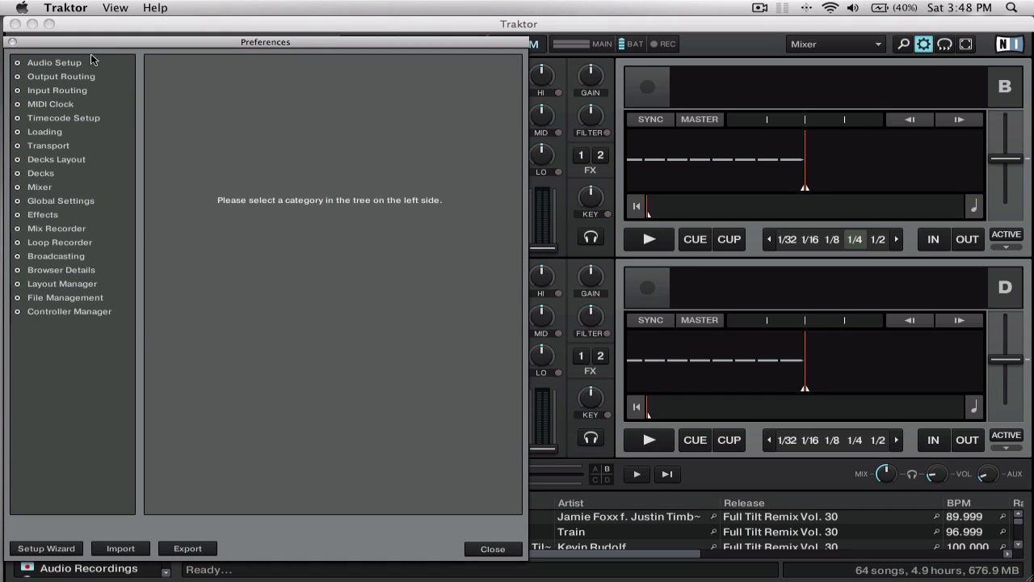
Set PIONEER DDJ-ERGO as the audio device and review its output routing (master 1–2, headphones 3–4)
left_click(54, 62)
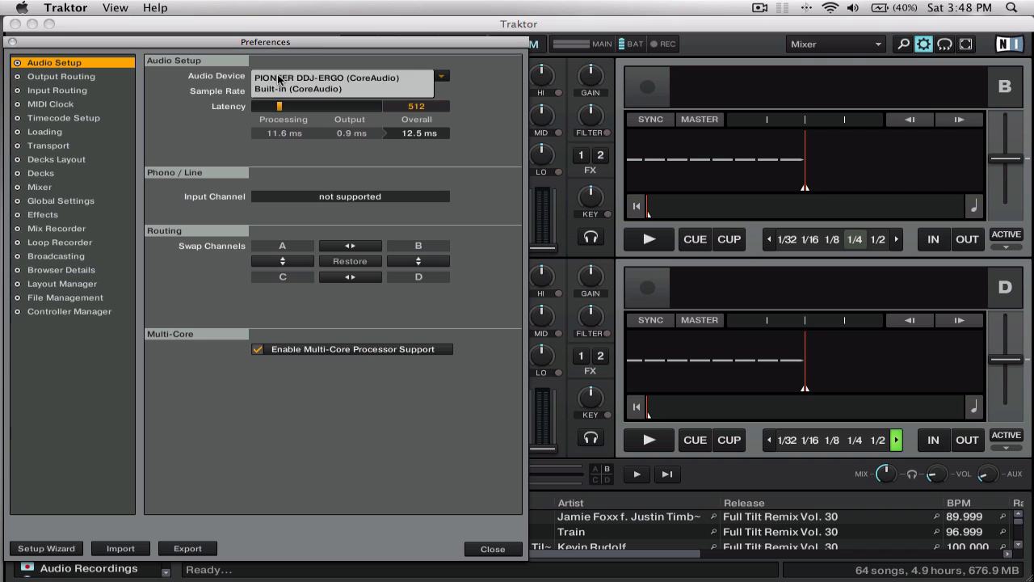
left_click(327, 77)
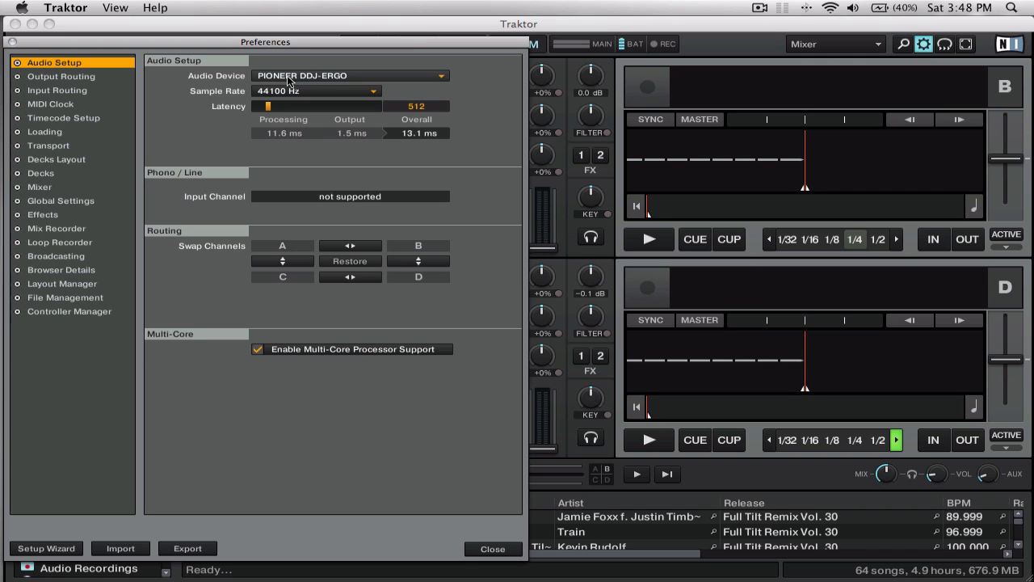
left_click(61, 76)
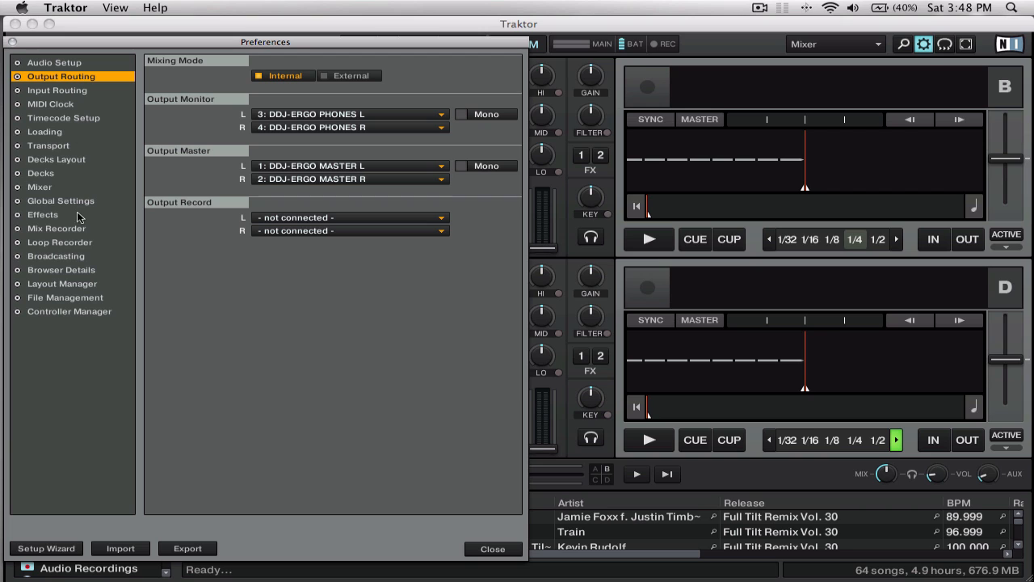
mouse_move(79, 220)
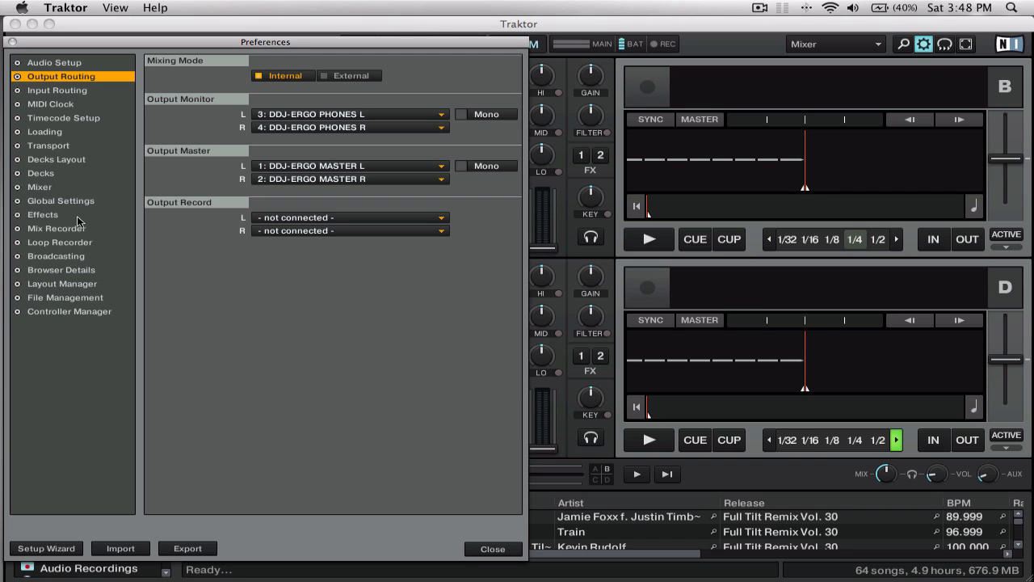
left_click(69, 312)
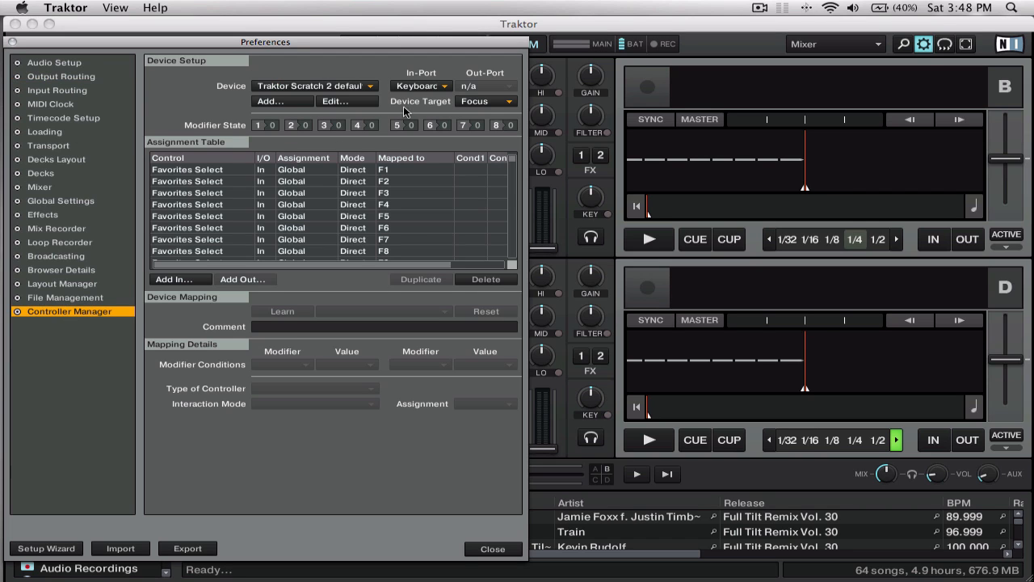
Assign the PIONEER DDJ-ERGO mapping and its output port in Controller Manager, then close preferences
left_click(315, 86)
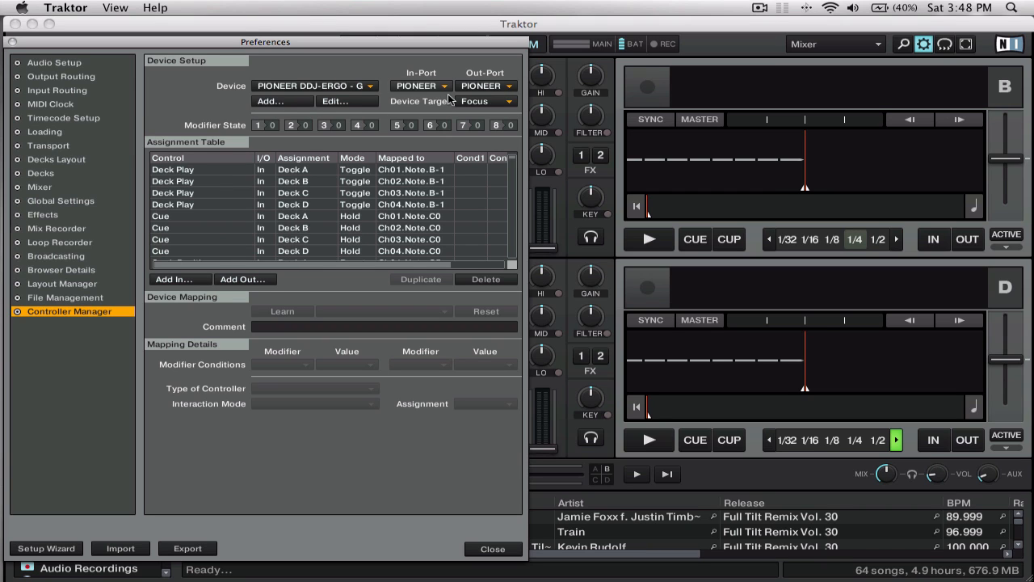
left_click(420, 86)
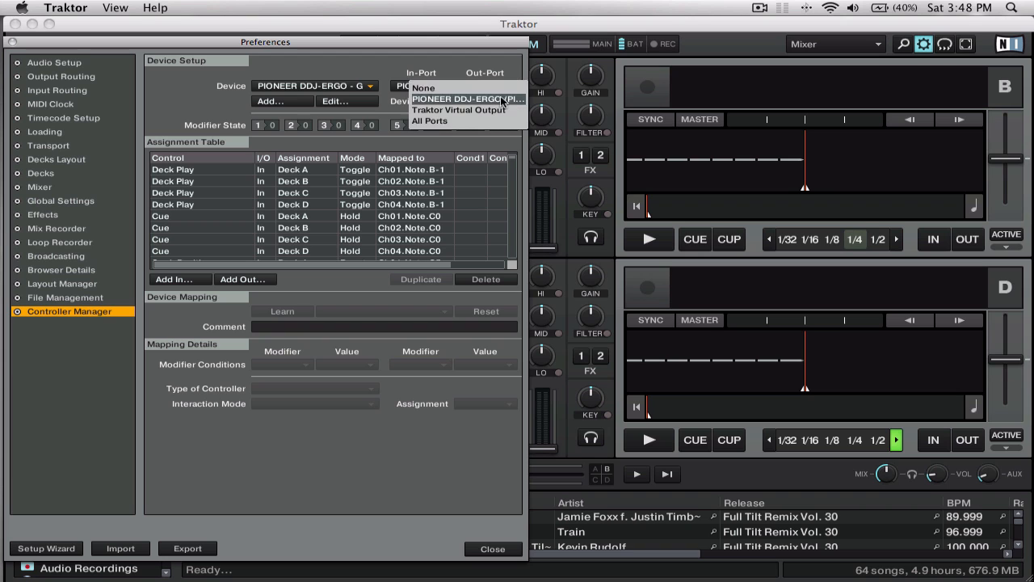
left_click(467, 99)
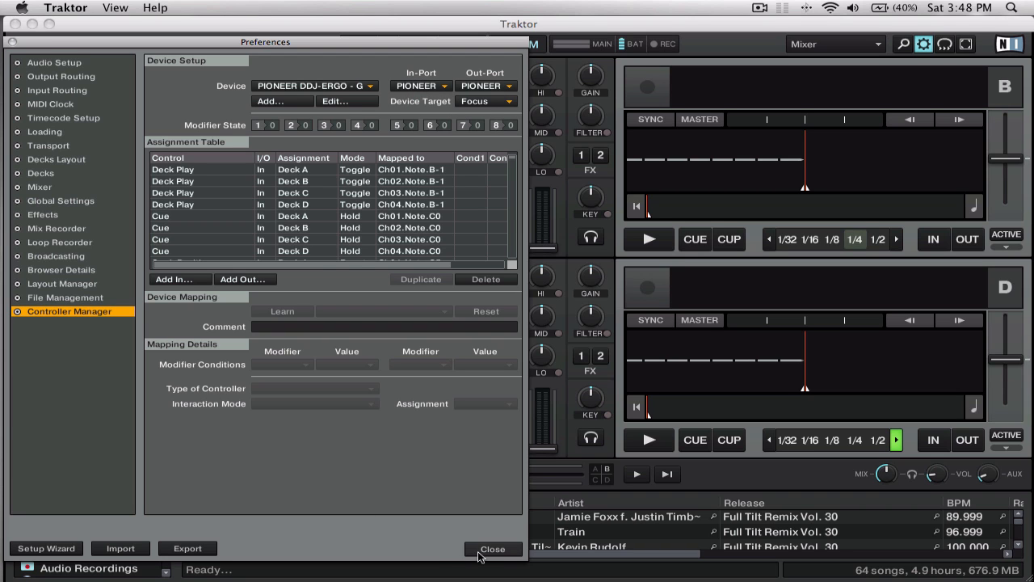
left_click(493, 549)
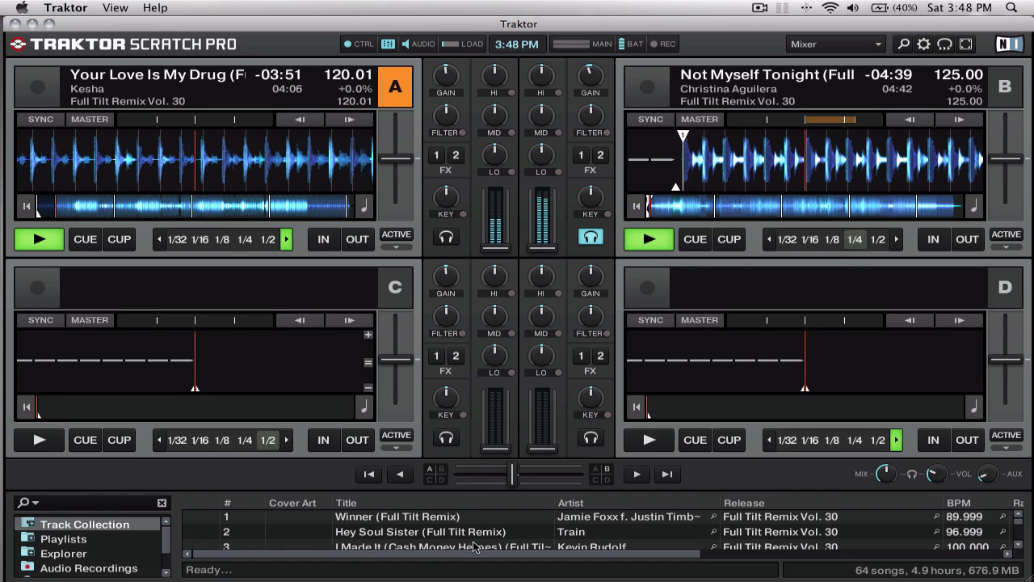
Make deck B the tempo master while both decks keep playing
left_click(700, 119)
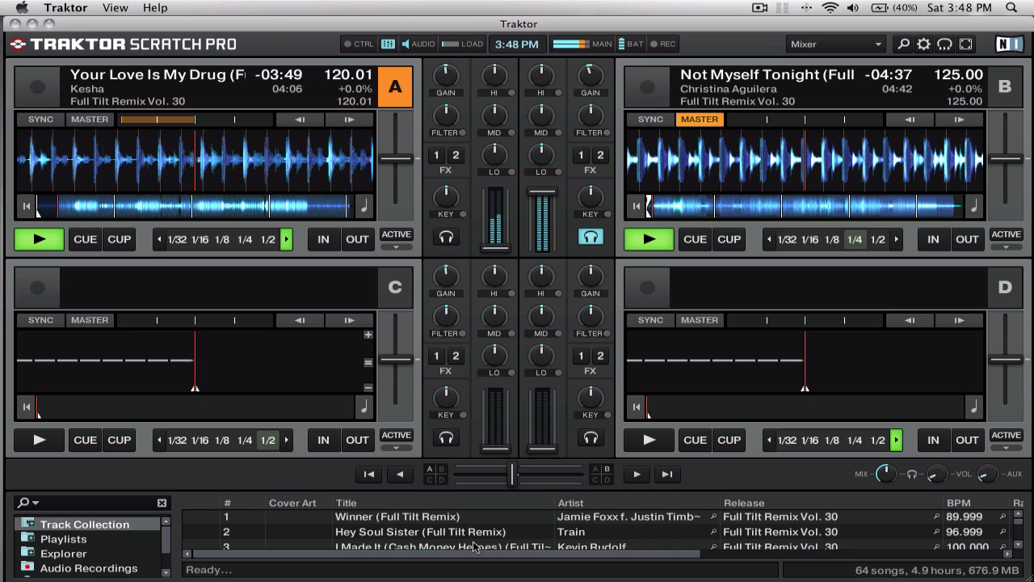